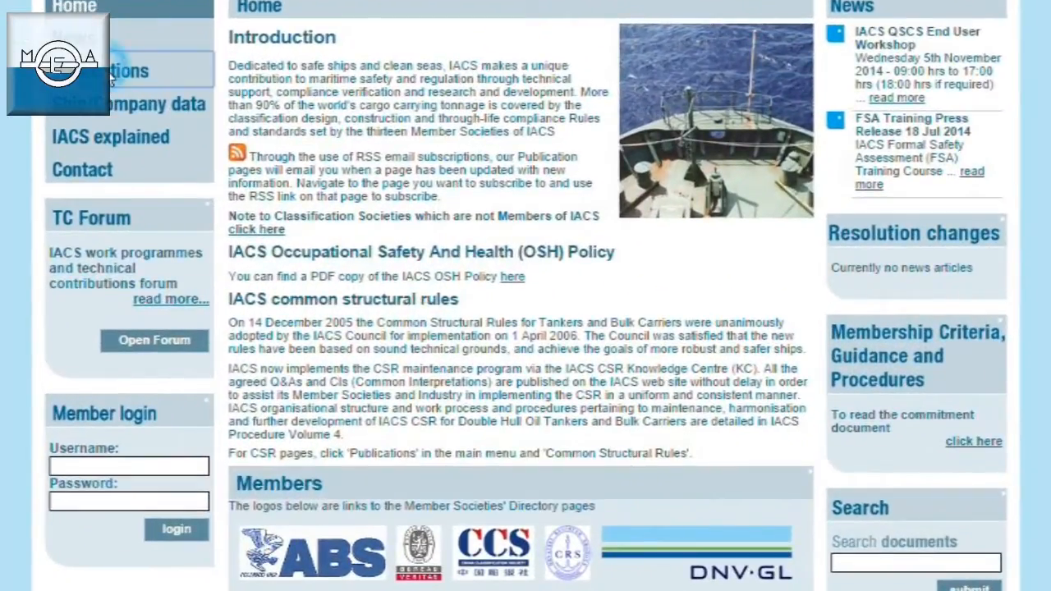
Go to the IACS Publications page and scroll down to the Blue Book PART A ZIP download table.
left_click(107, 70)
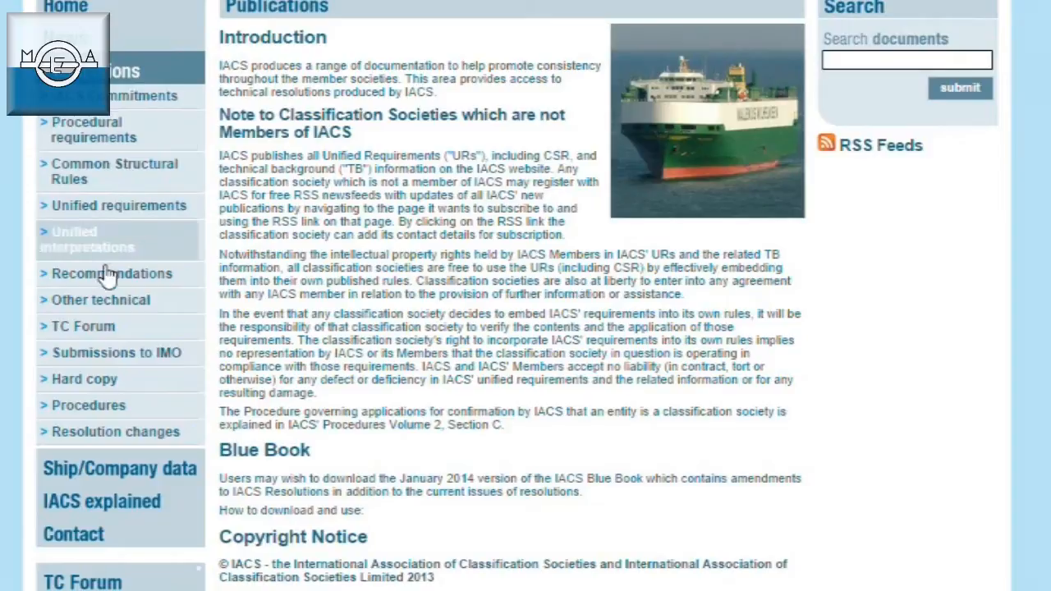
mouse_move(298, 476)
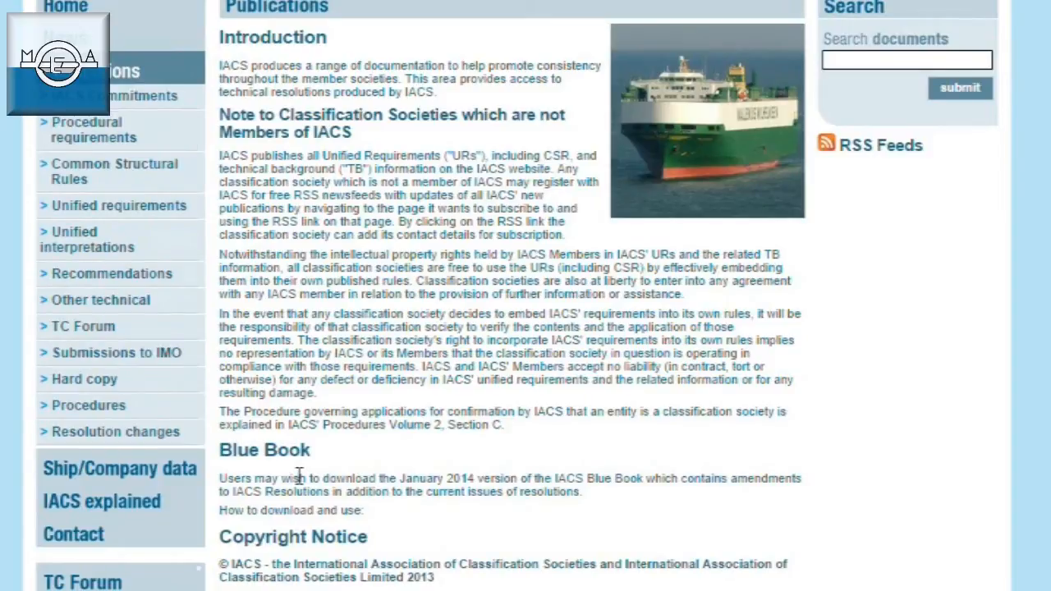
scroll("down", 3)
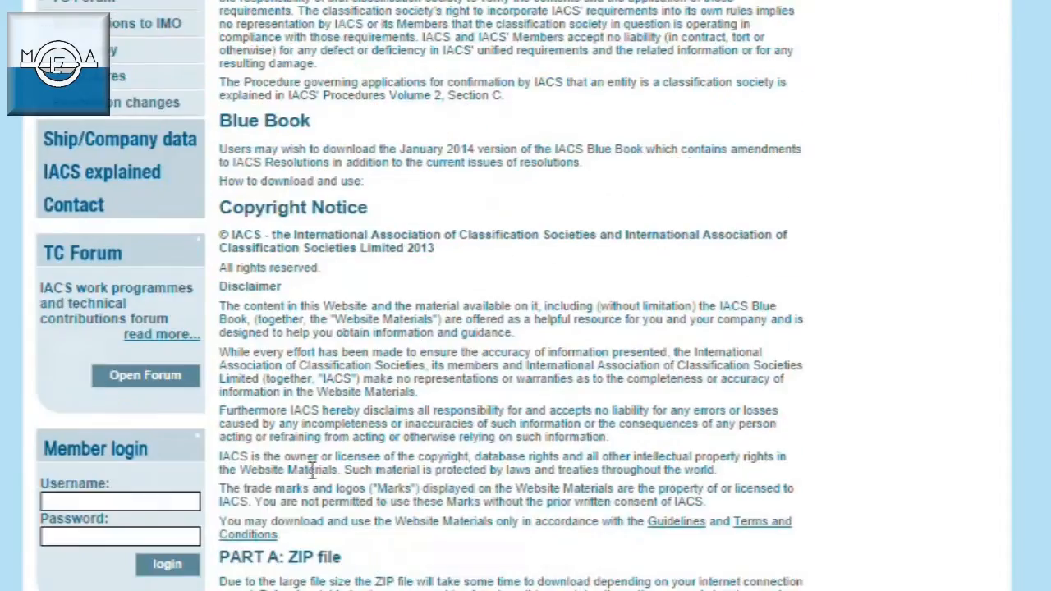
scroll("down", 3)
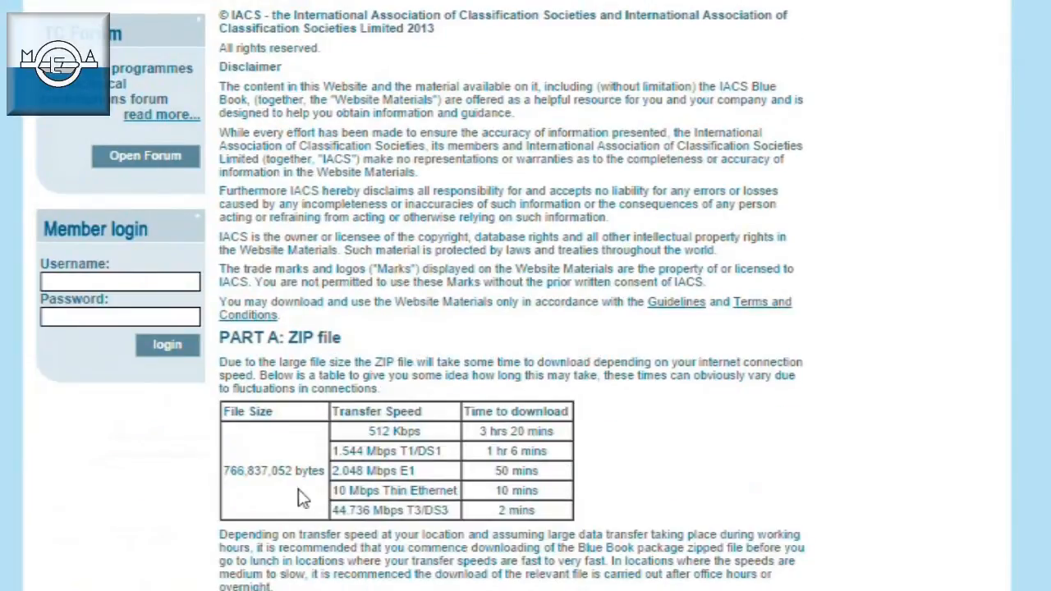
mouse_move(238, 488)
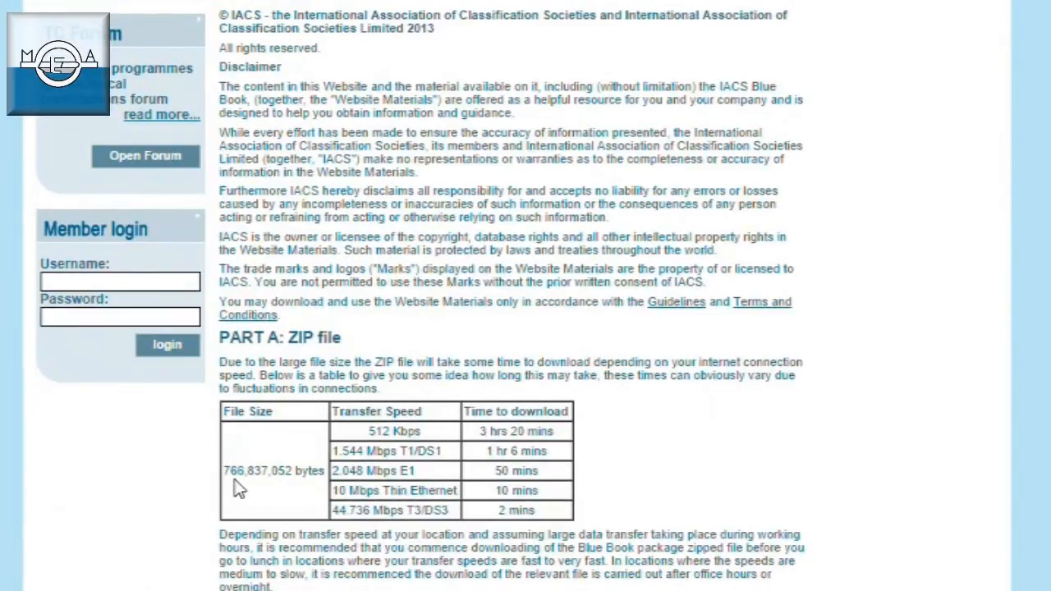
scroll("down", 3)
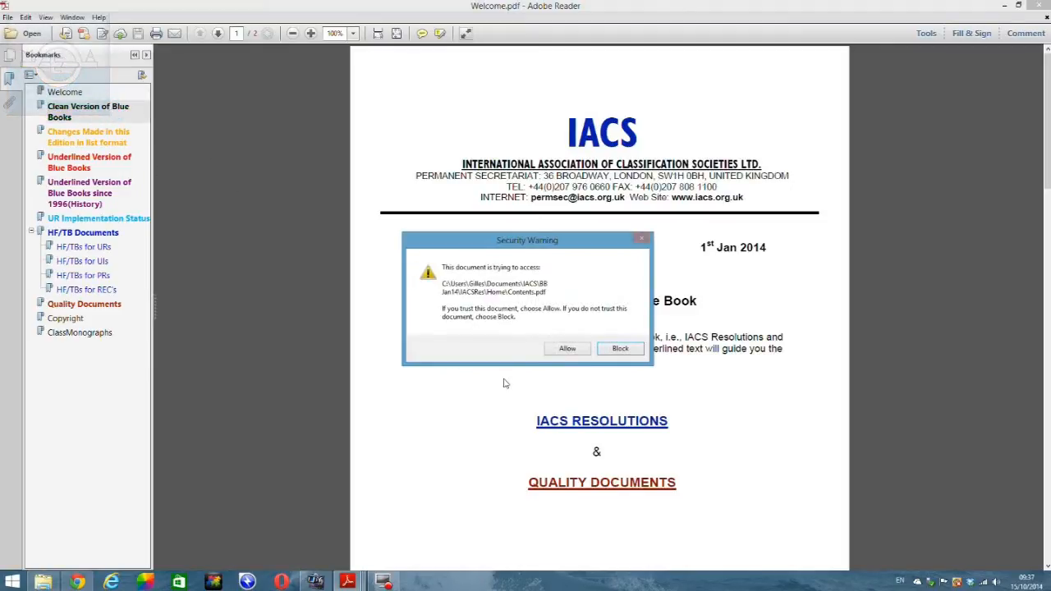
Allow the security warning so the Blue Book Contents PDF opens.
left_click(567, 348)
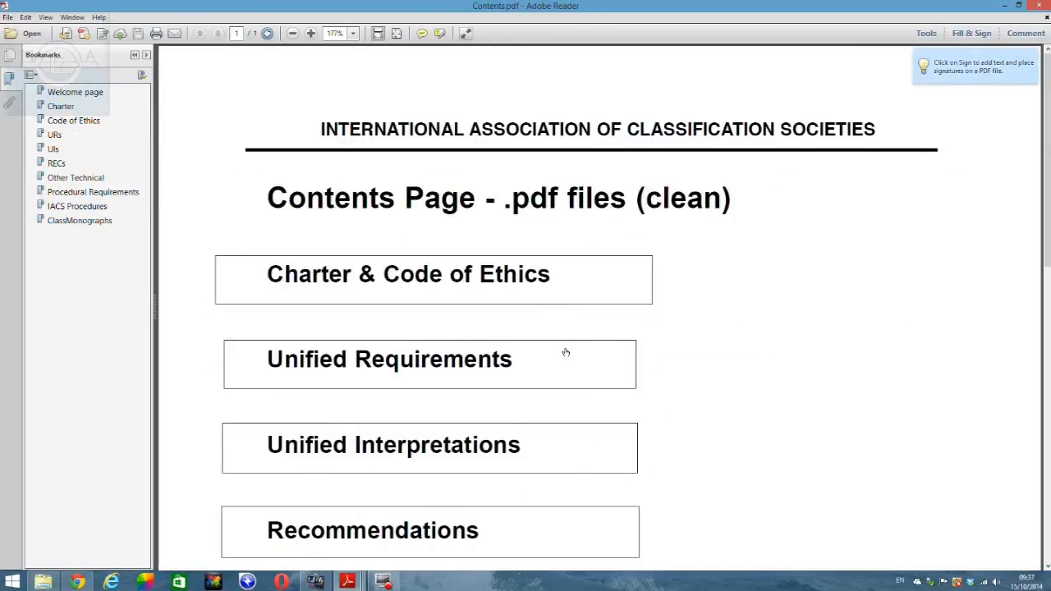
mouse_move(416, 373)
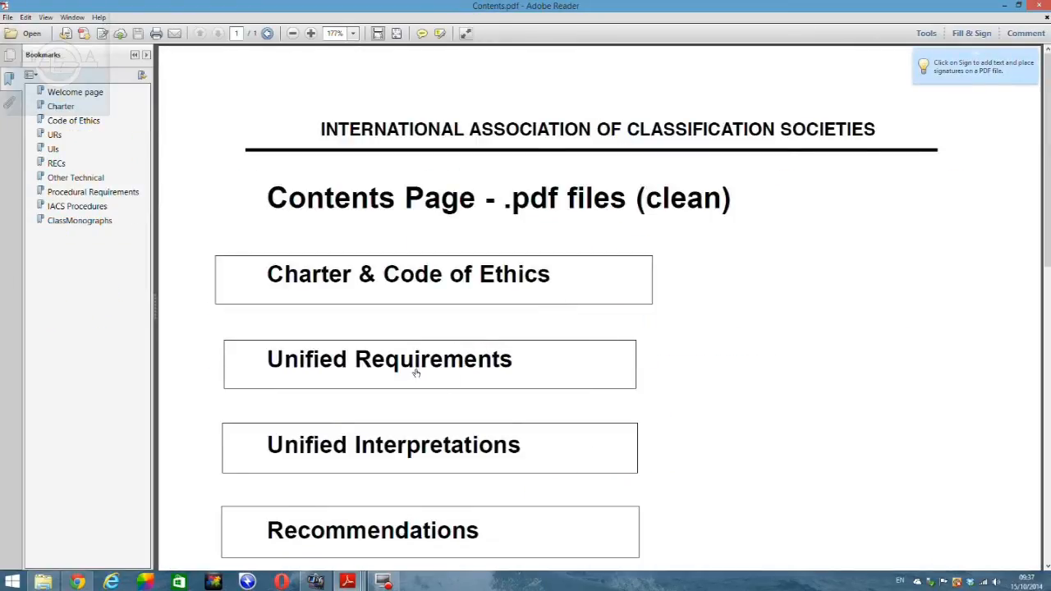
mouse_move(393, 369)
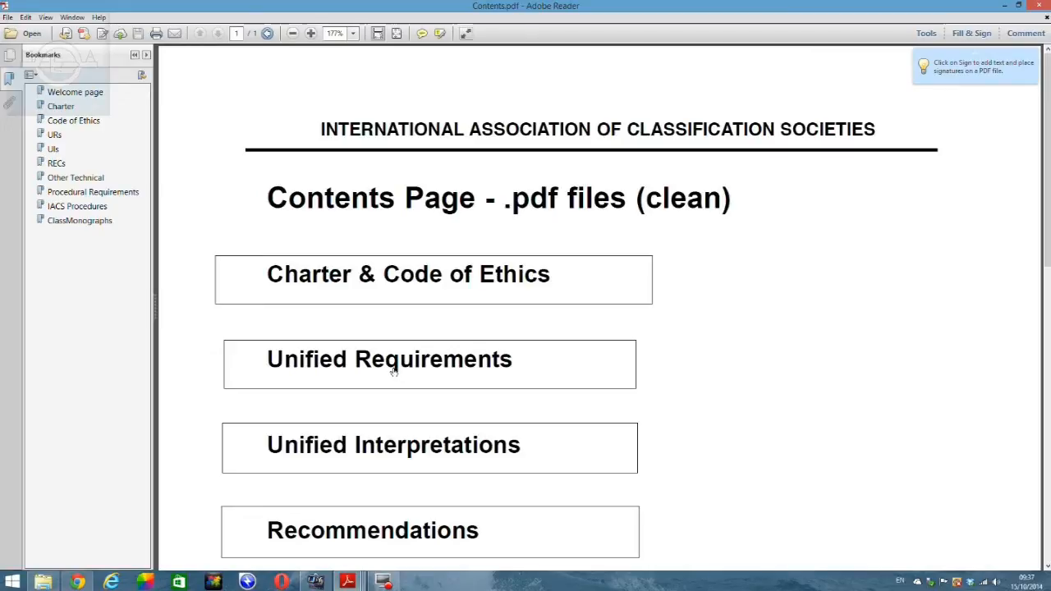
mouse_move(396, 369)
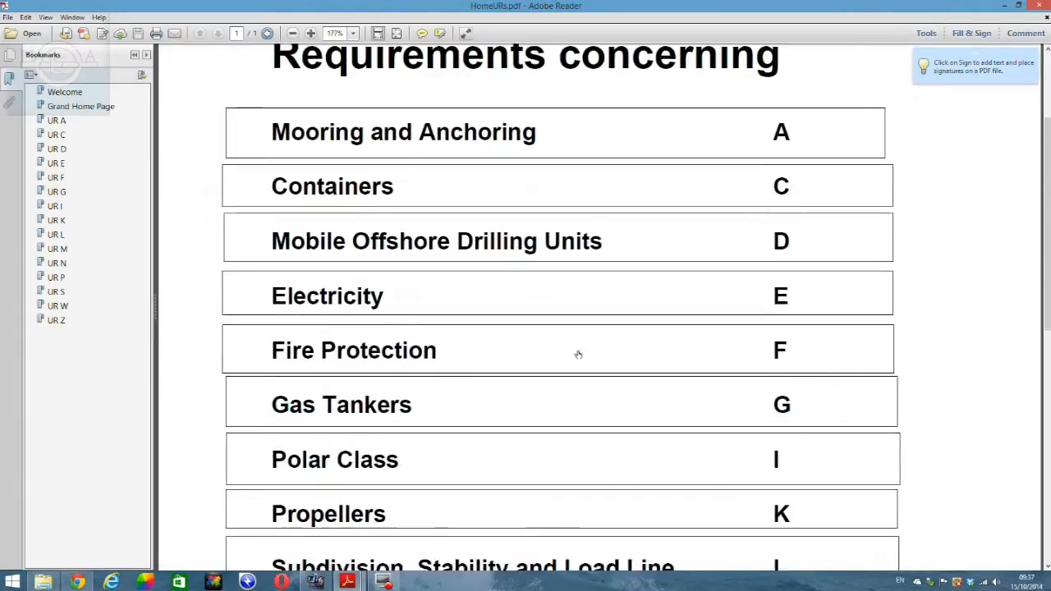
Scroll through the Electricity unified requirements E10 and E11 in URE.pdf.
scroll("down", 3)
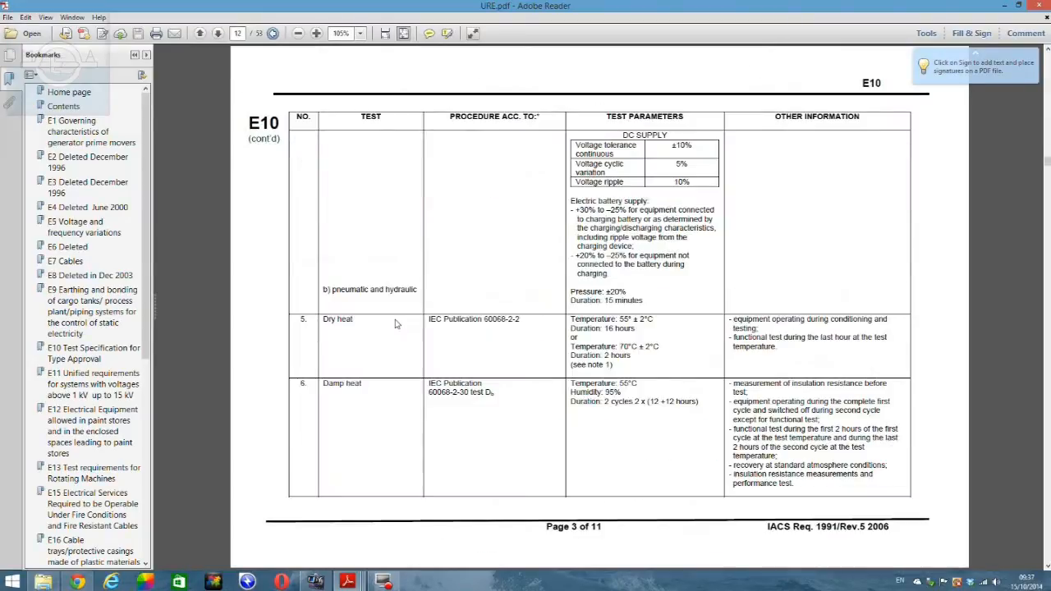
scroll("down", 3)
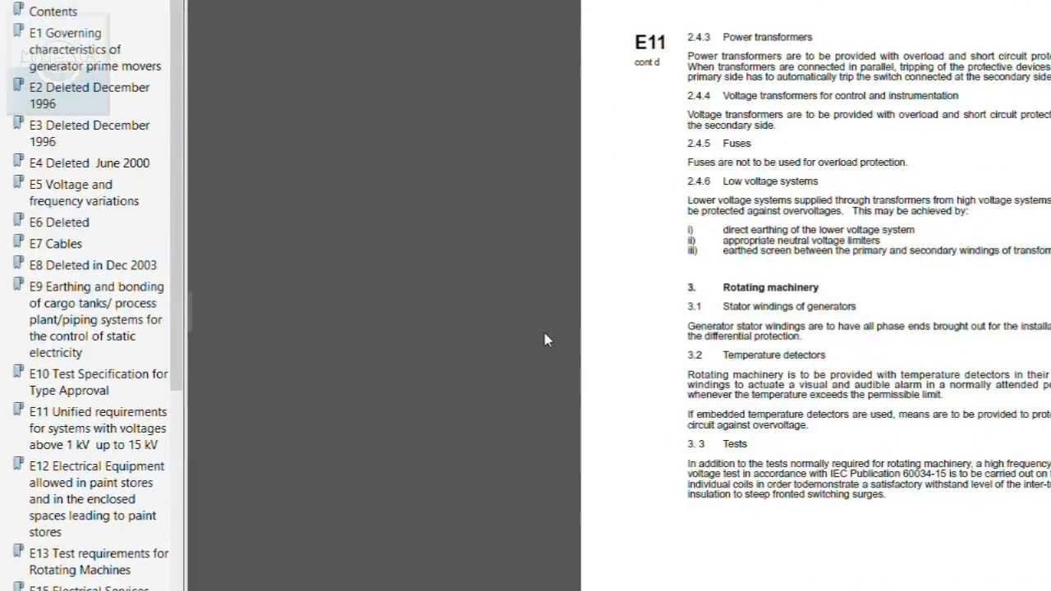
mouse_move(663, 367)
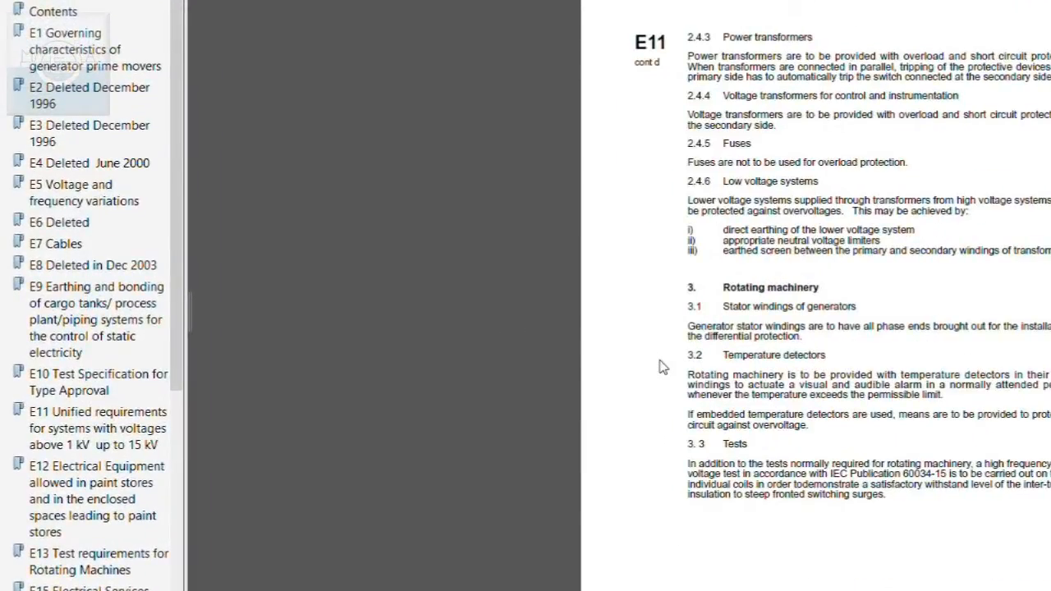
mouse_move(674, 359)
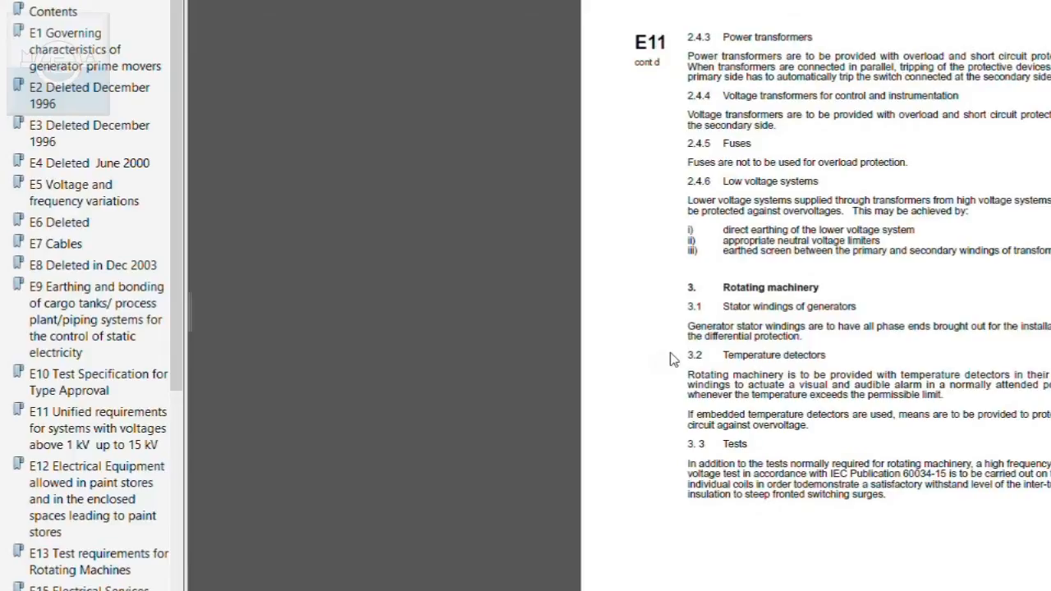
scroll("down", 3)
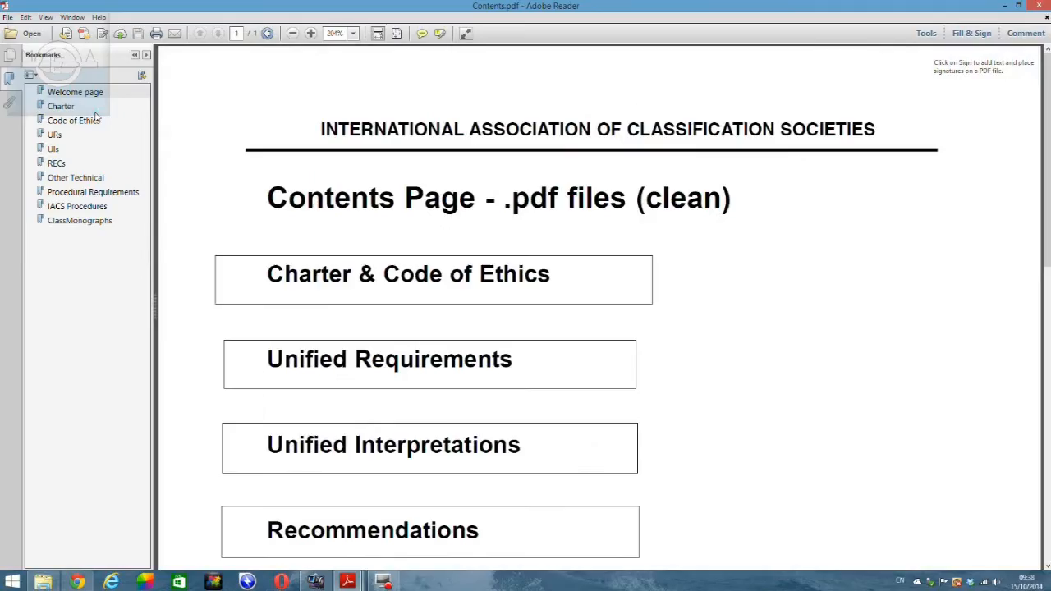
Open the Unified Interpretations index, allowing the warning, and scroll down to Tonnage Measurement.
left_click(292, 33)
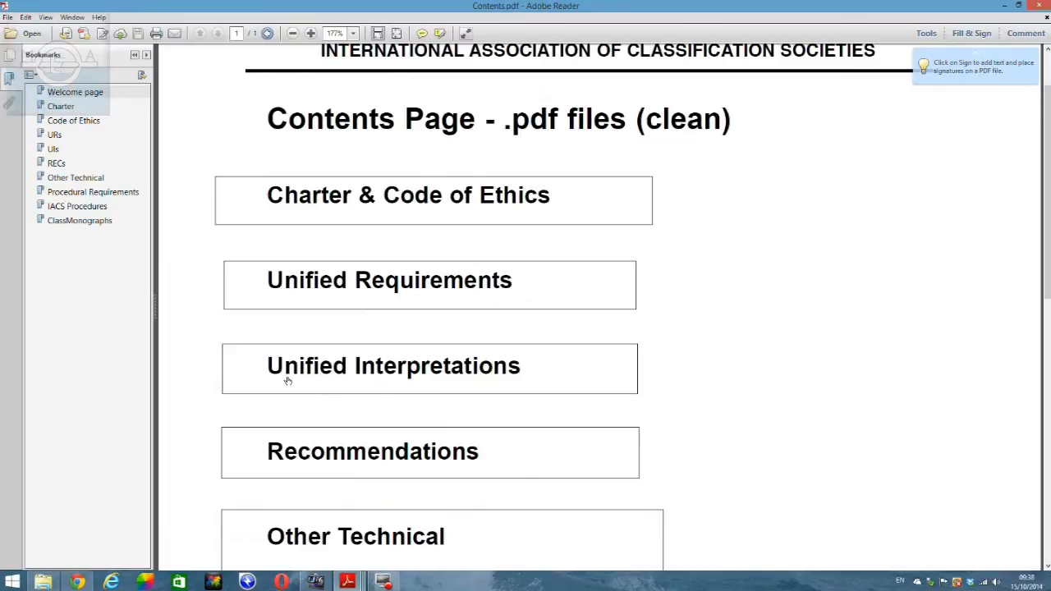
mouse_move(279, 382)
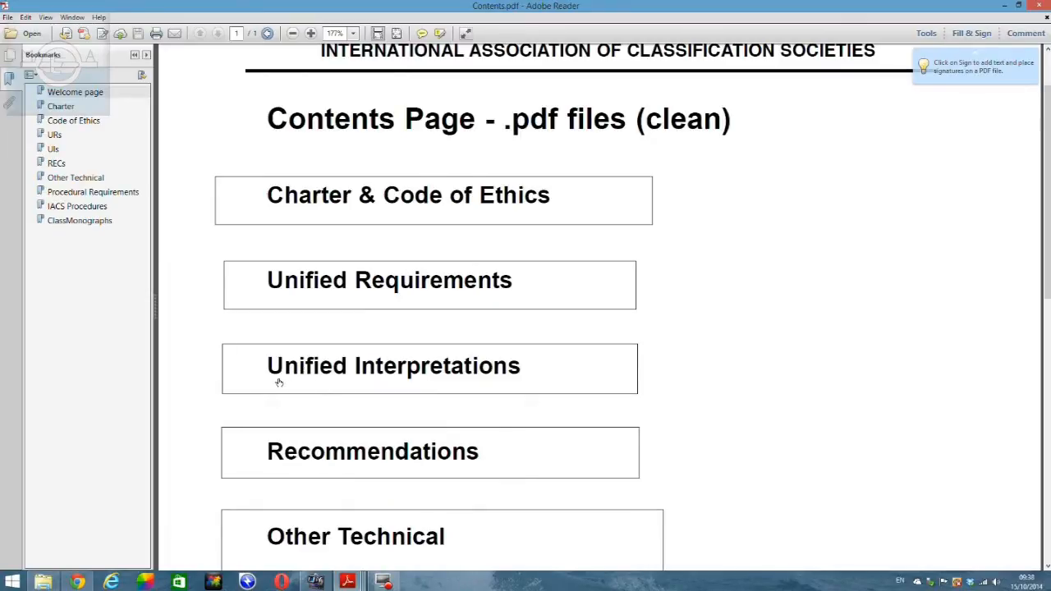
mouse_move(310, 371)
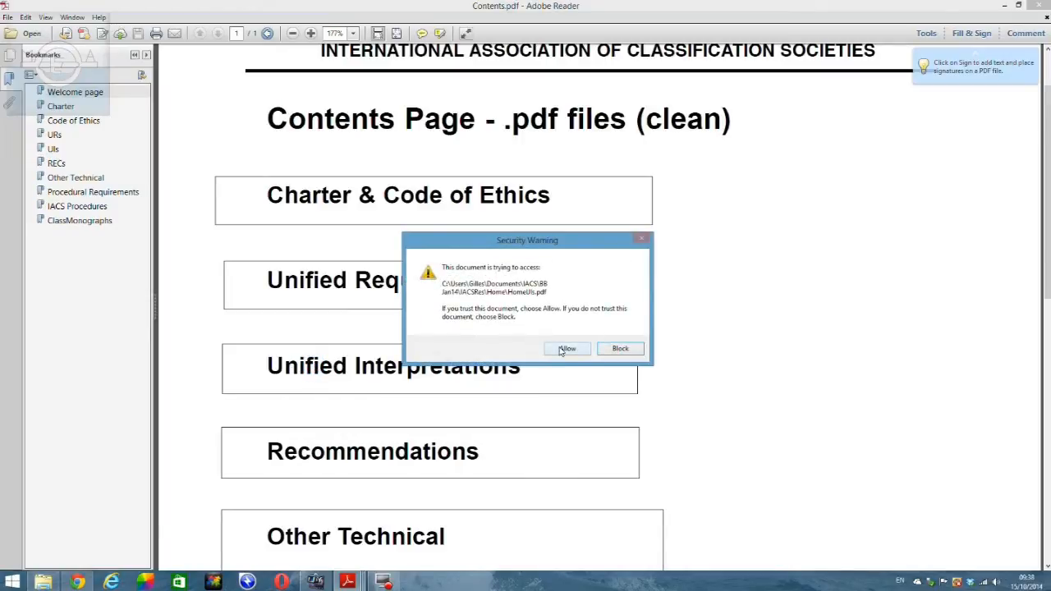
left_click(567, 348)
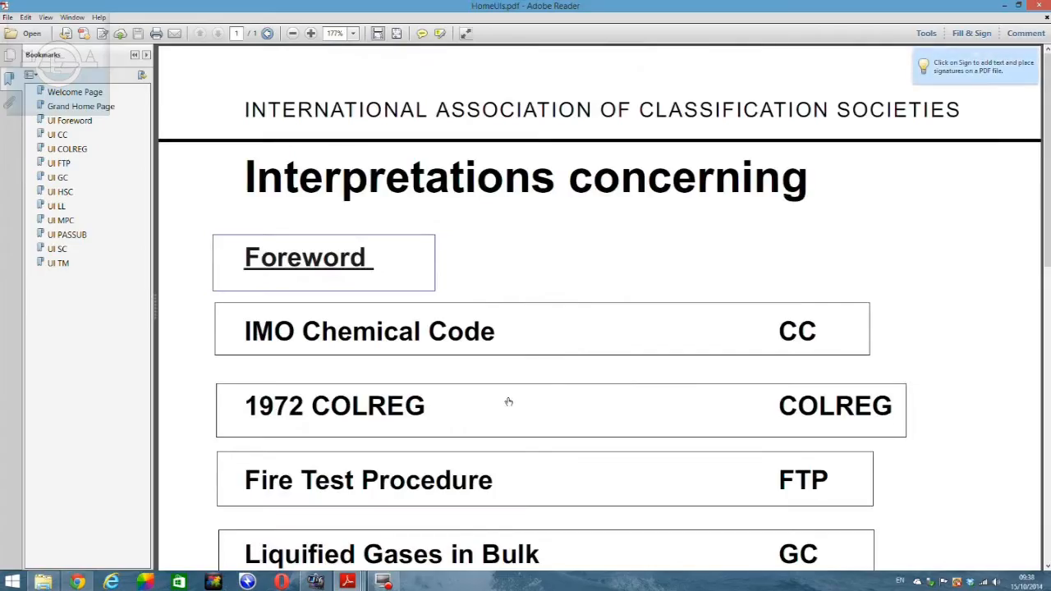
scroll("down", 3)
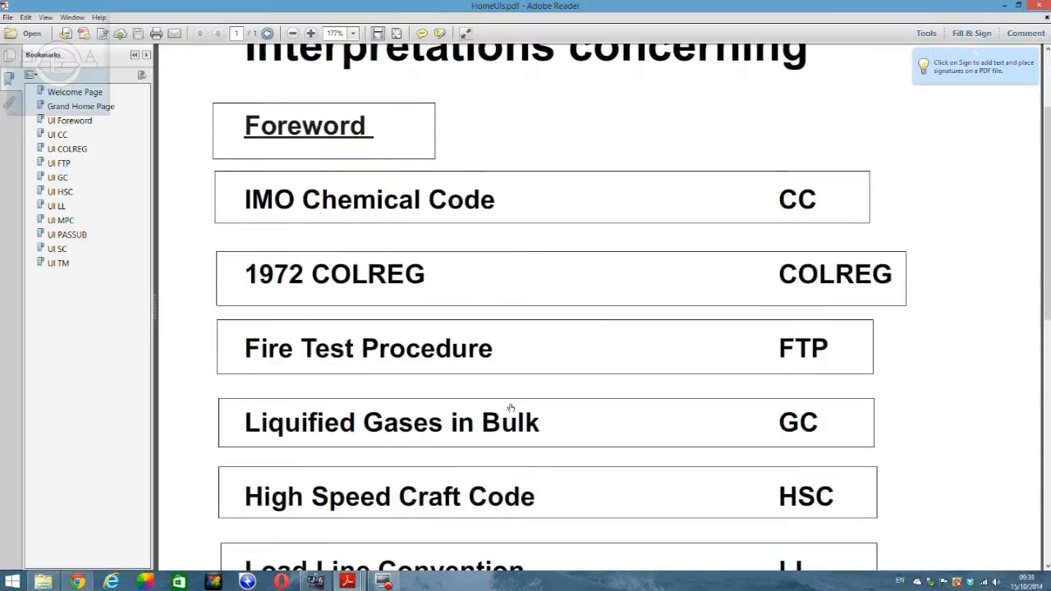
scroll("down", 3)
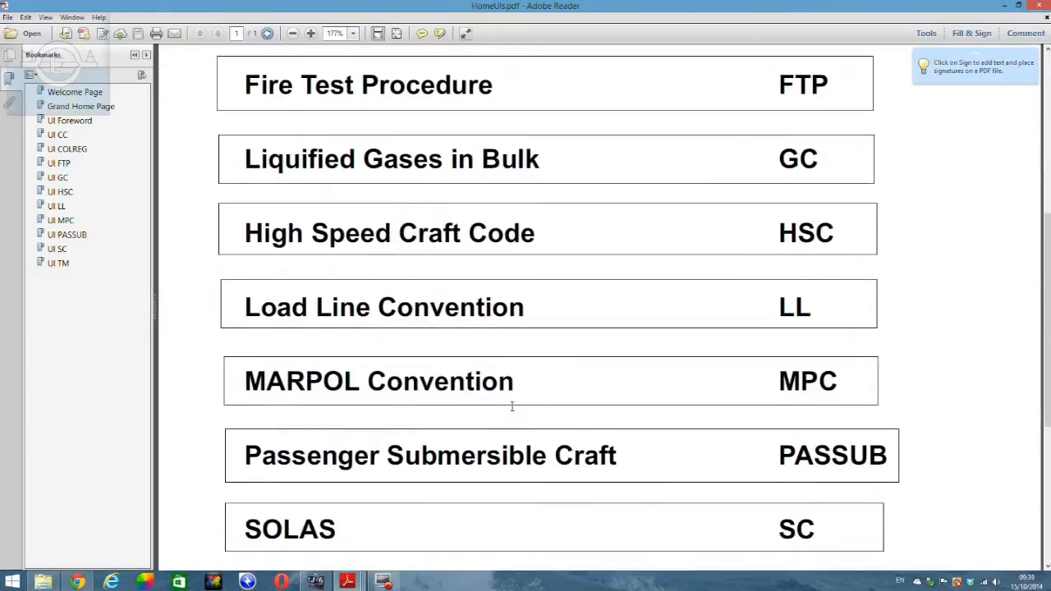
scroll("down", 3)
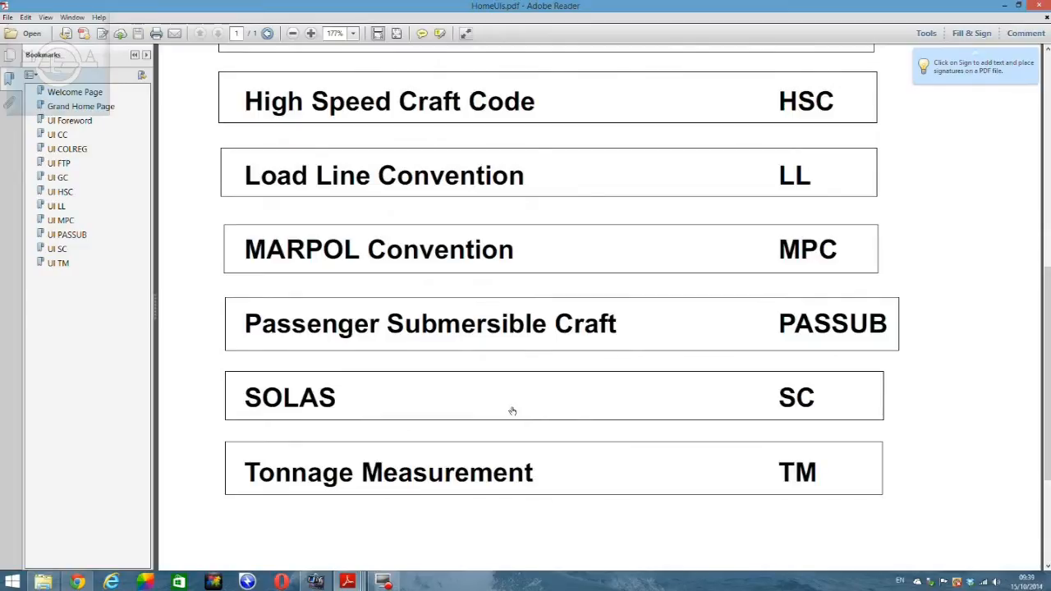
mouse_move(389, 384)
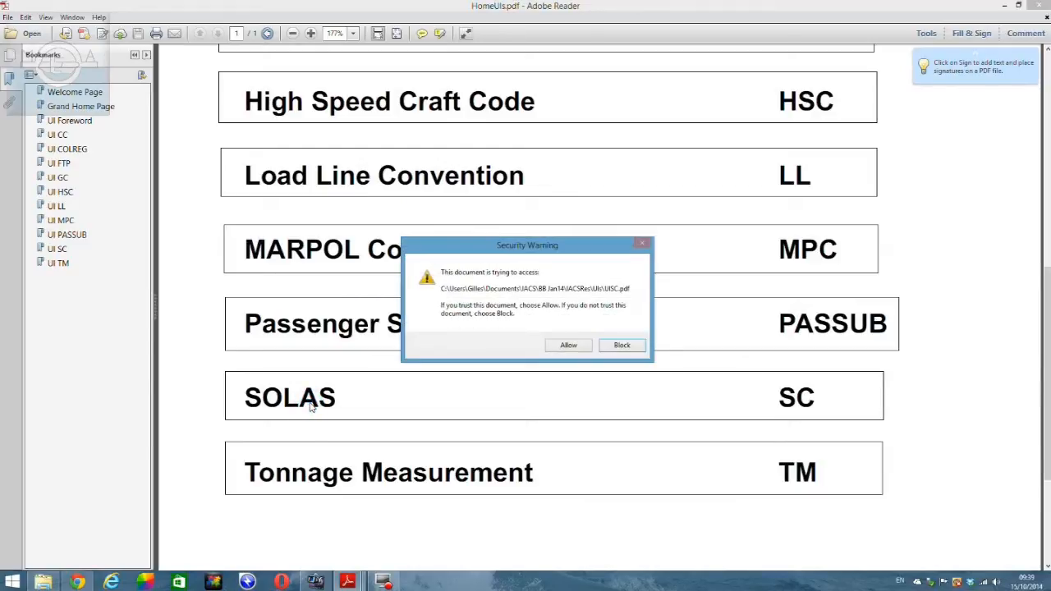
left_click(568, 344)
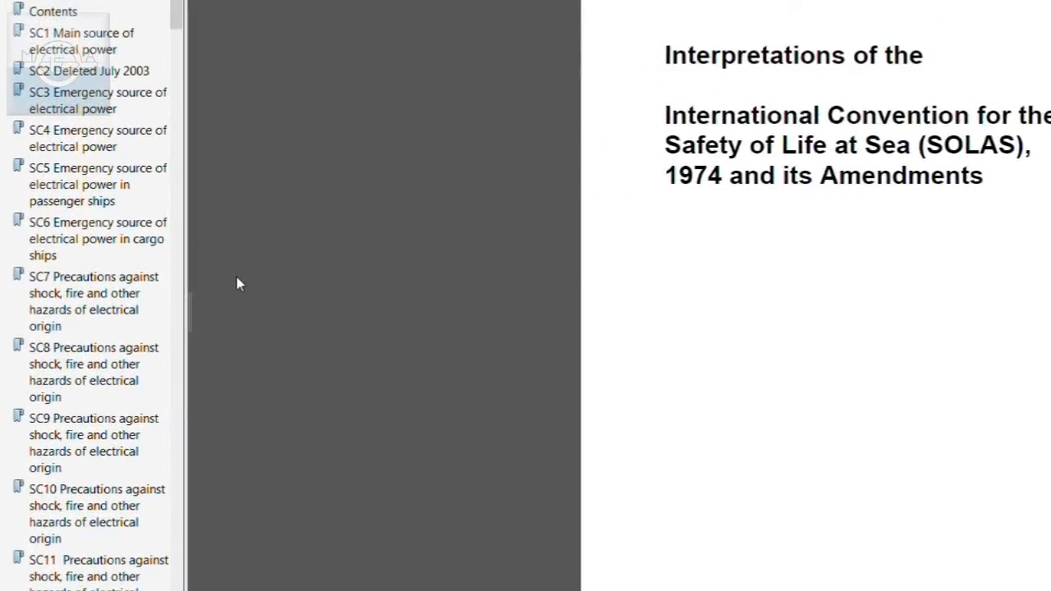
mouse_move(242, 307)
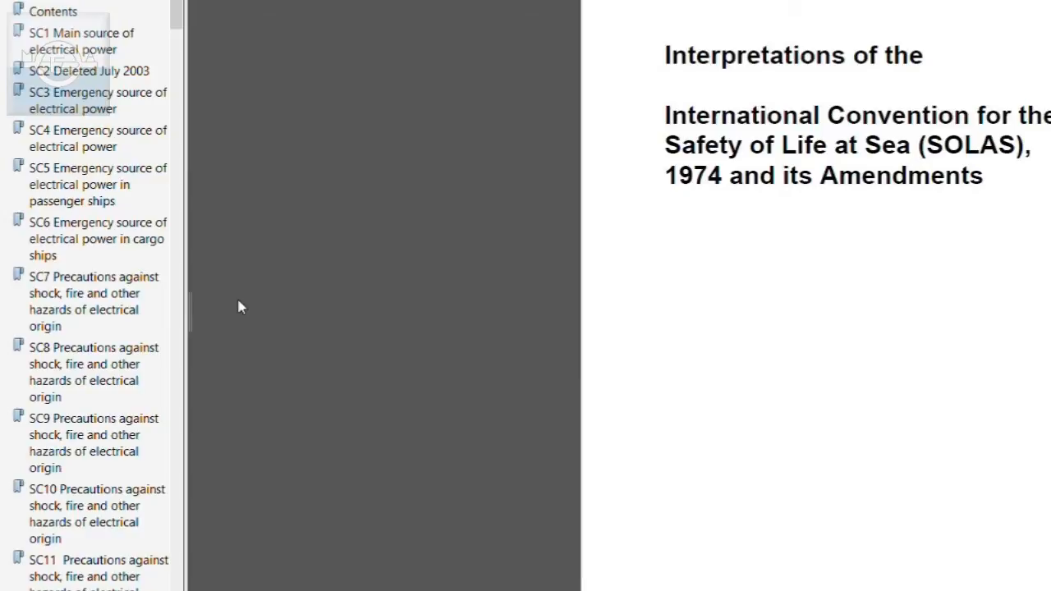
scroll("down", 3)
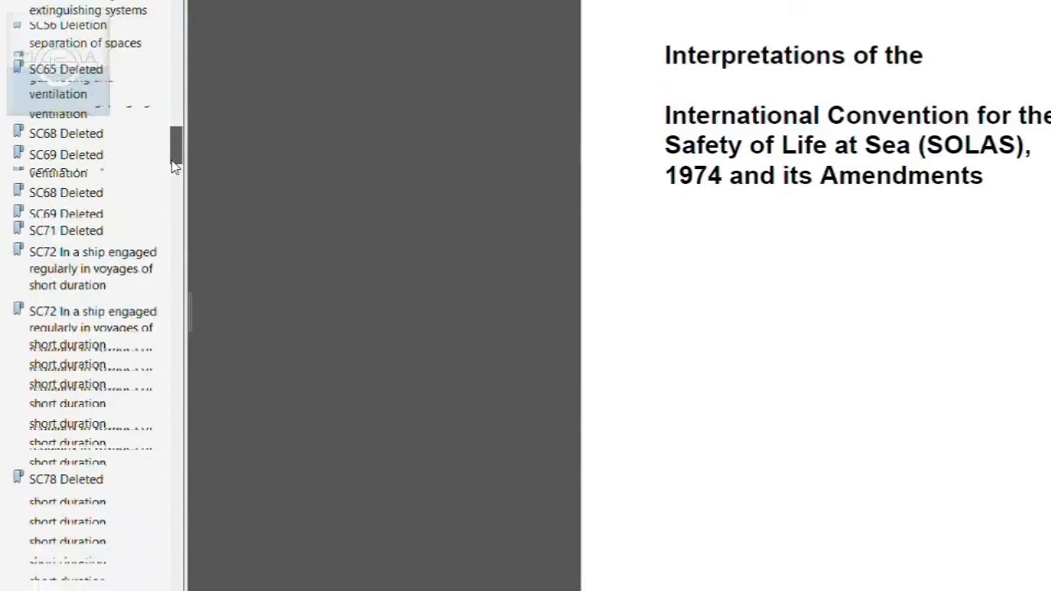
scroll("down", 3)
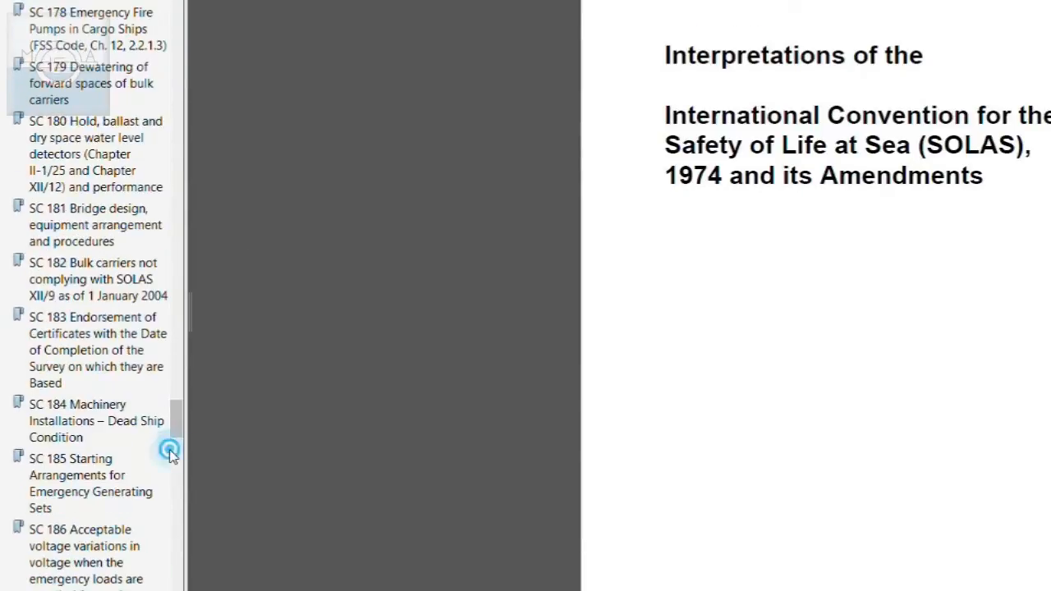
scroll("down", 3)
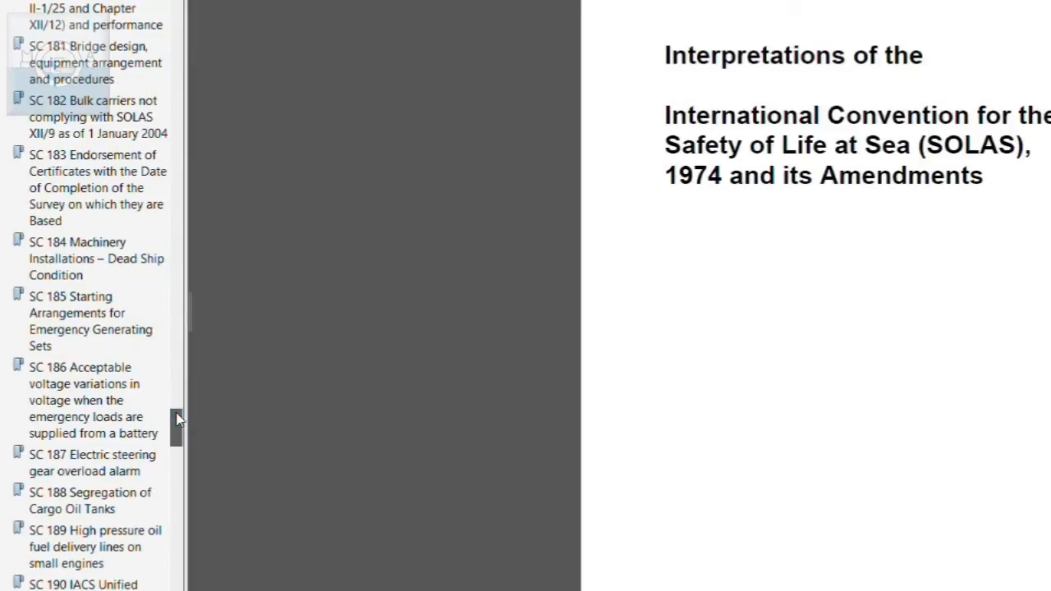
left_click(97, 259)
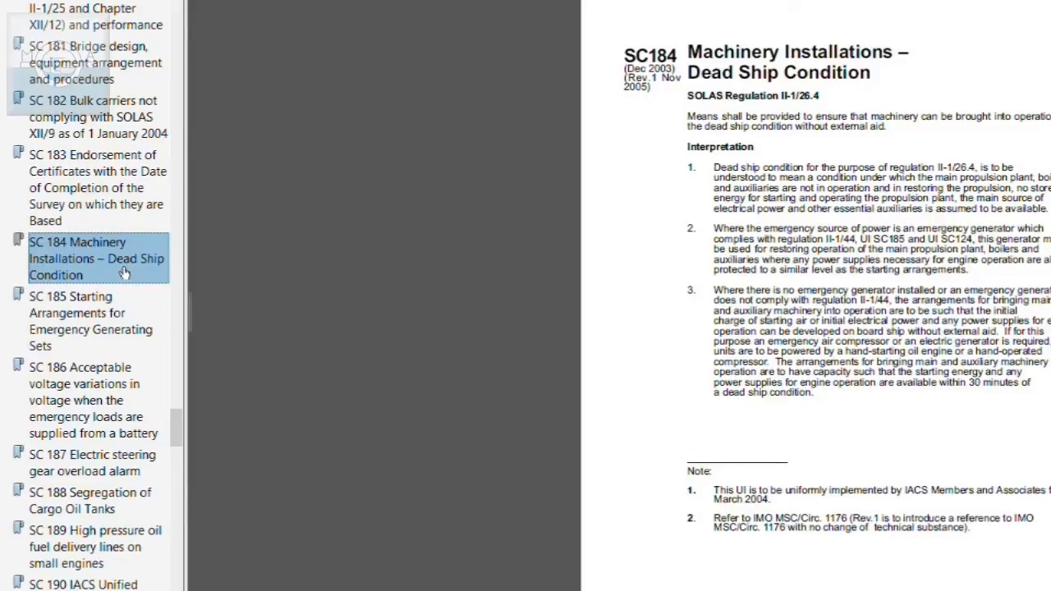
mouse_move(271, 222)
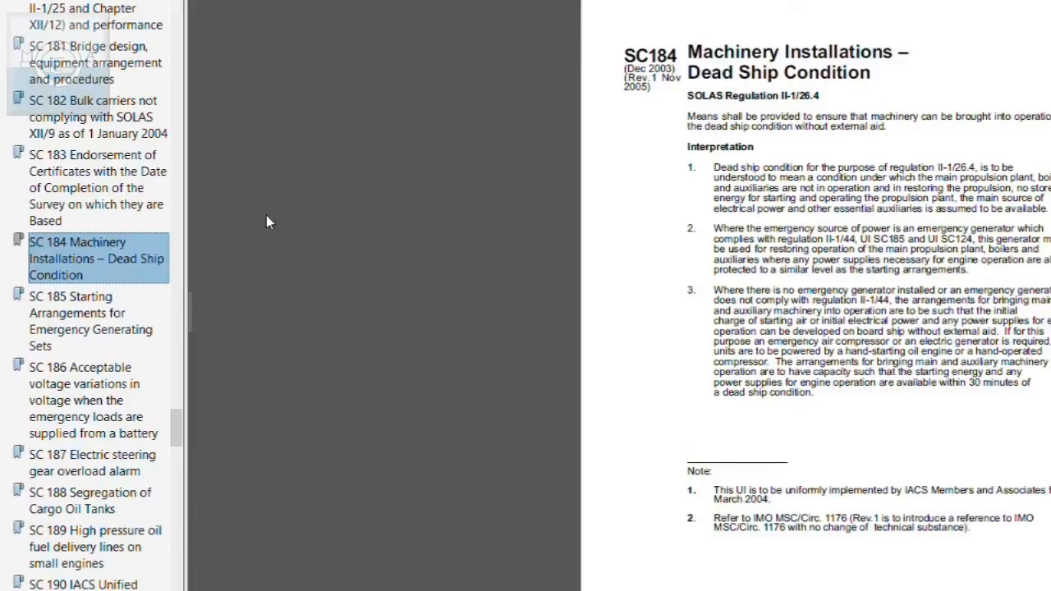
left_click(90, 321)
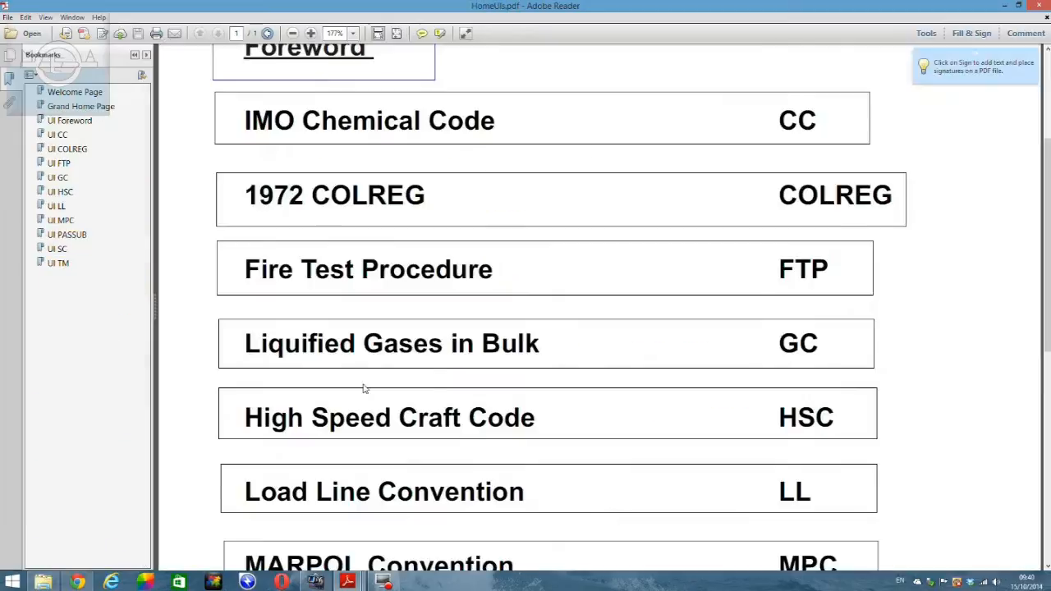
scroll("up", 3)
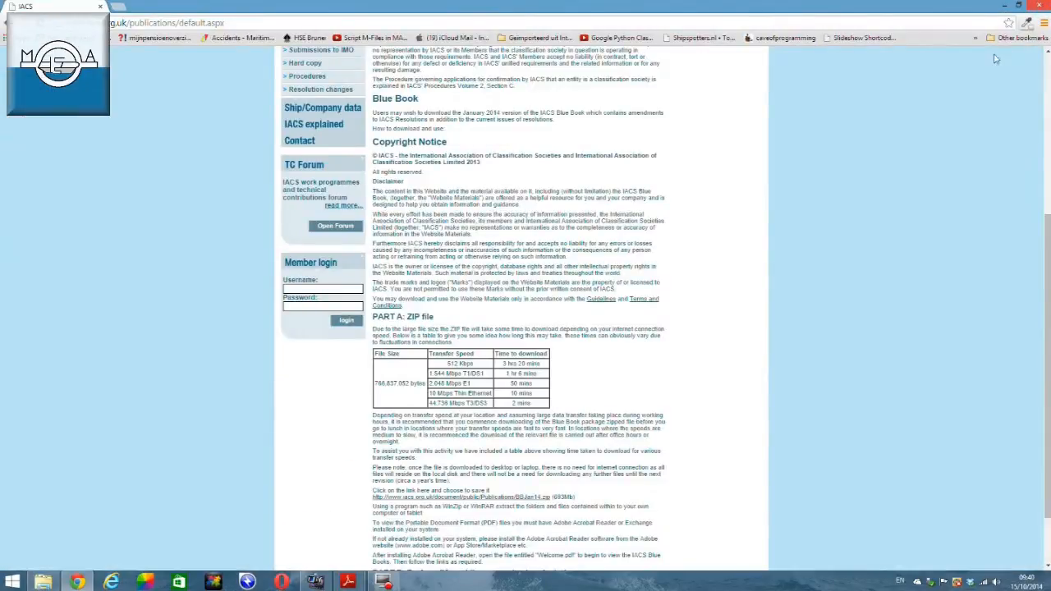
mouse_move(669, 251)
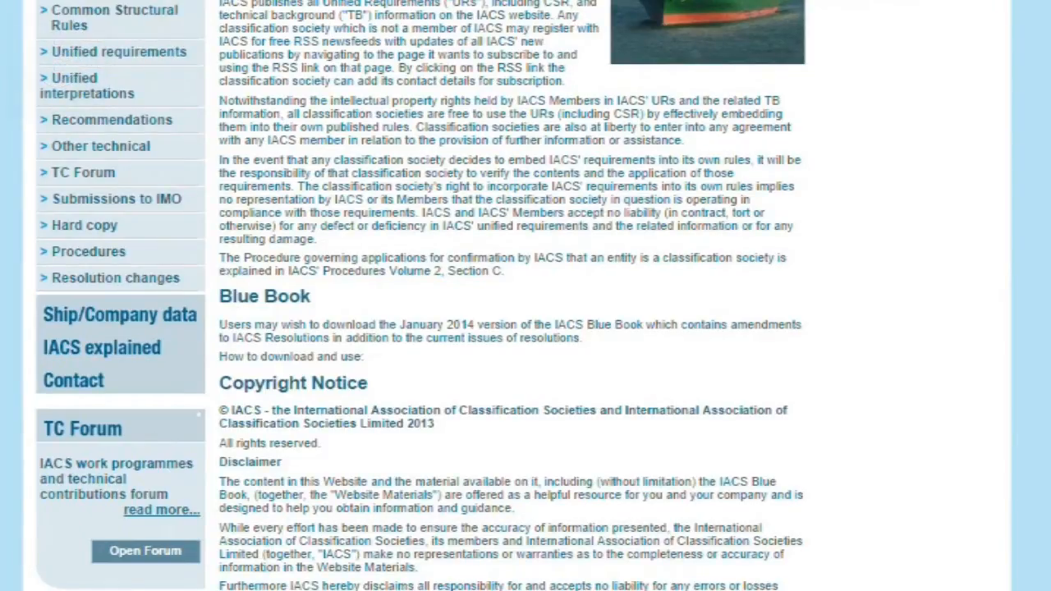
mouse_move(119, 18)
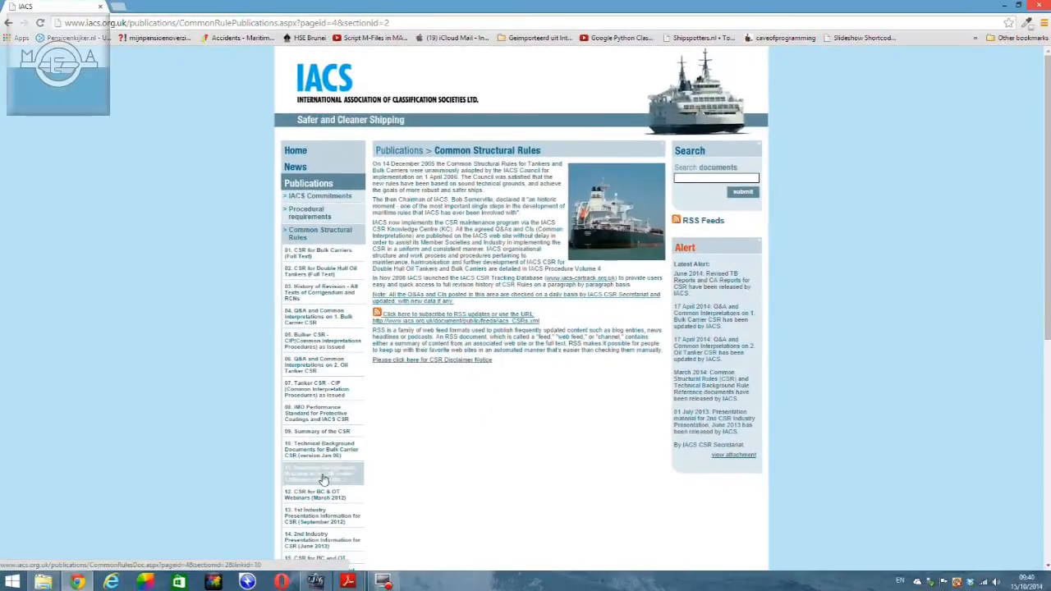
Scroll through the Blue Book download section of the Publications page.
scroll("down", 3)
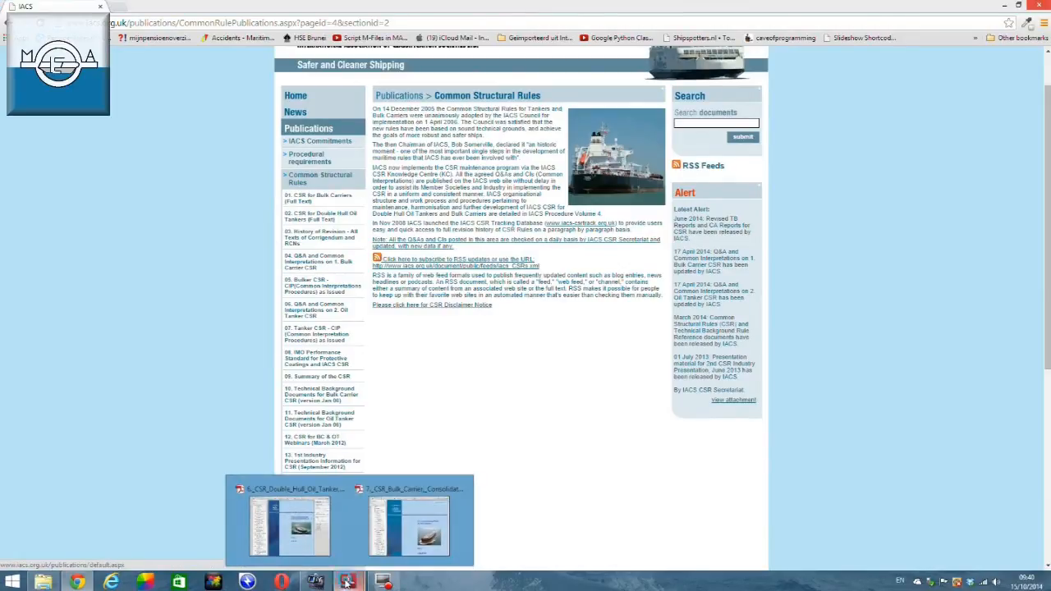
Switch to the Double Hull Oil Tanker rules and browse Section 4 - Basic Information.
left_click(288, 526)
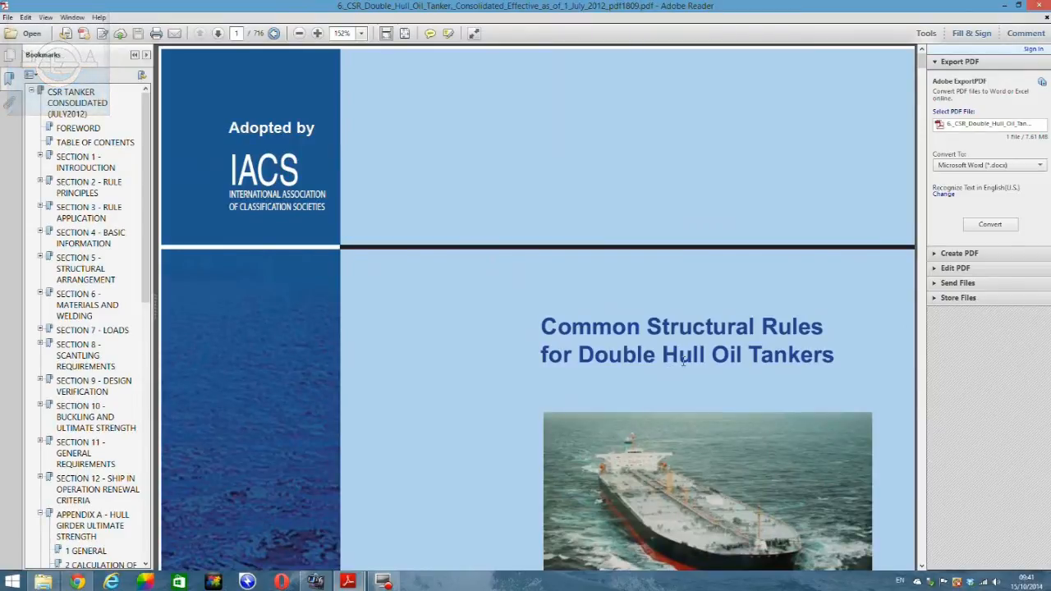
mouse_move(246, 343)
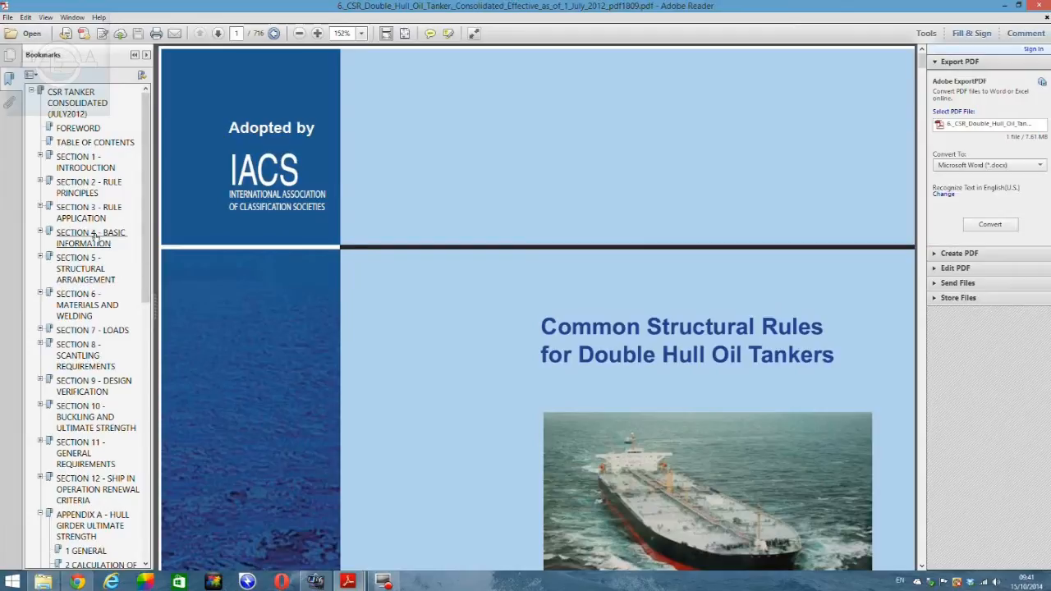
left_click(90, 237)
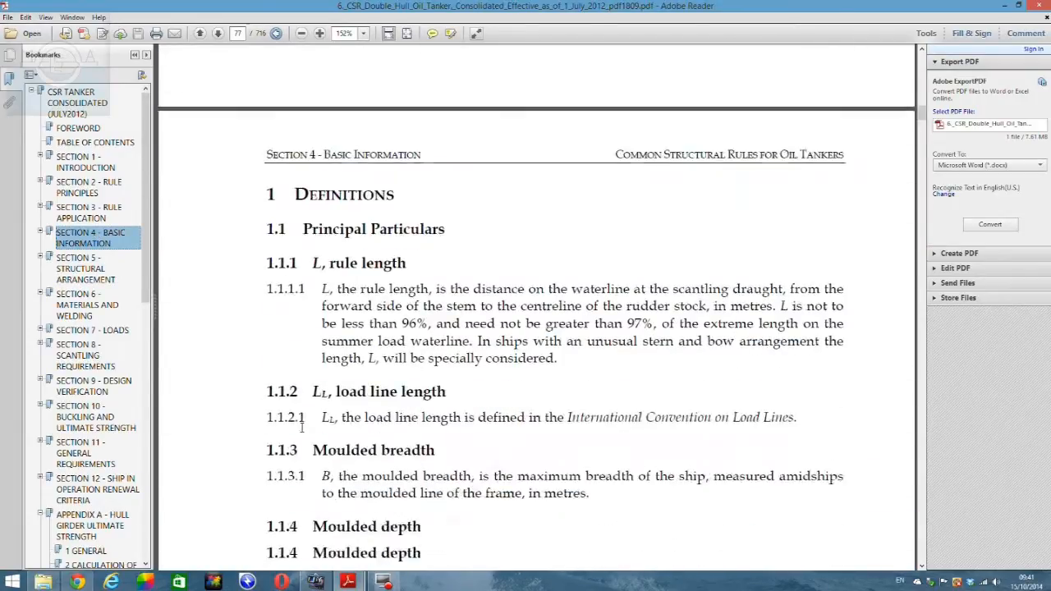
left_click(217, 32)
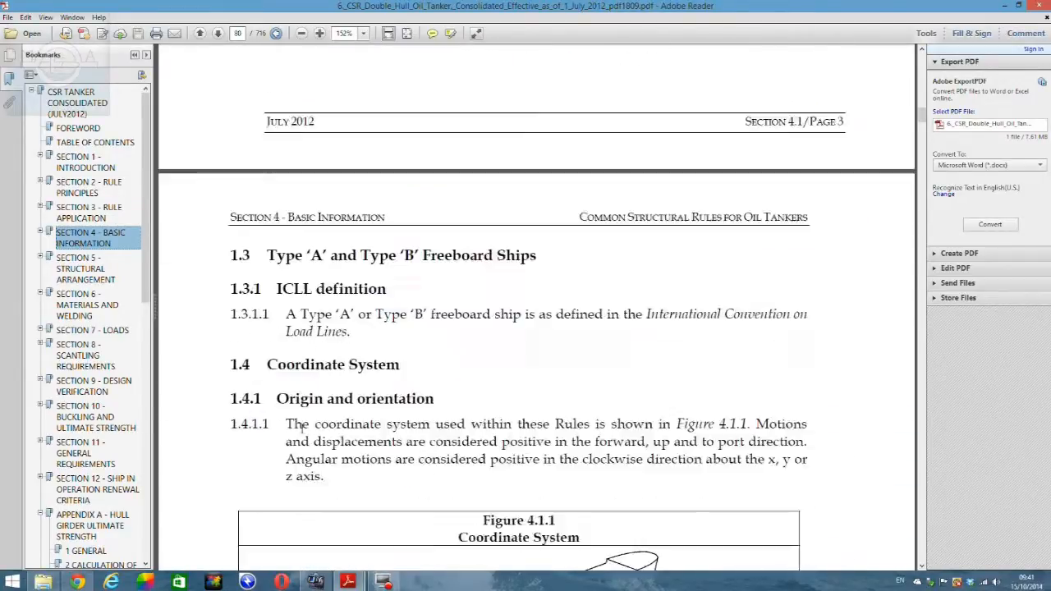
scroll("down", 3)
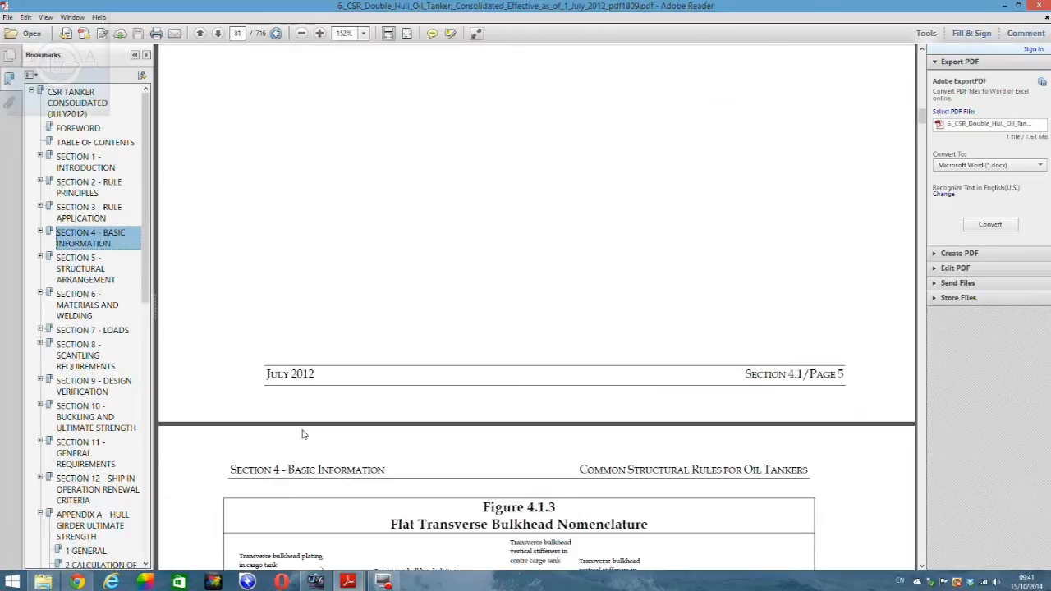
scroll("down", 3)
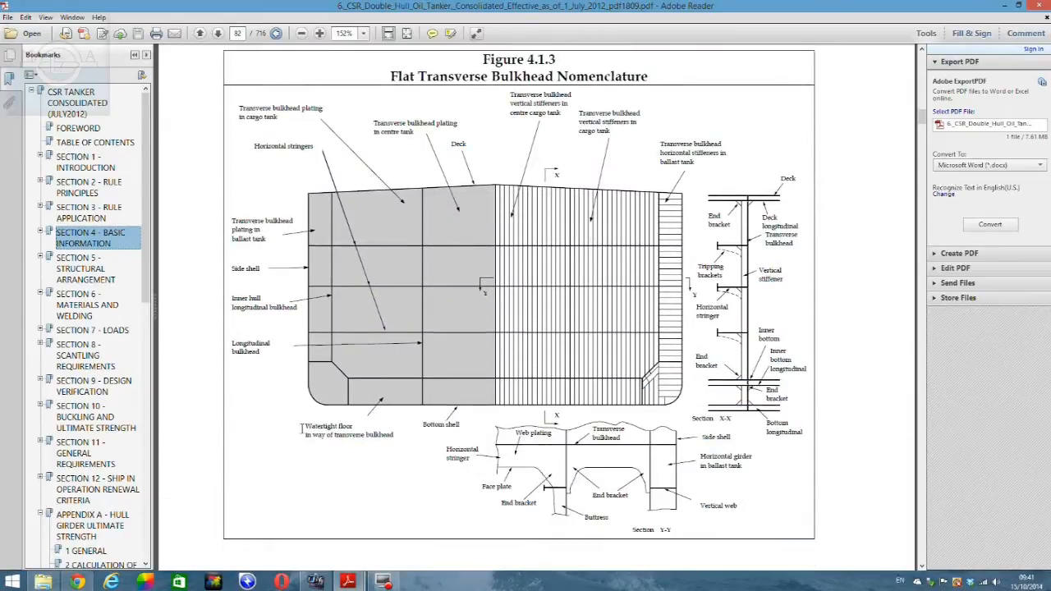
scroll("down", 3)
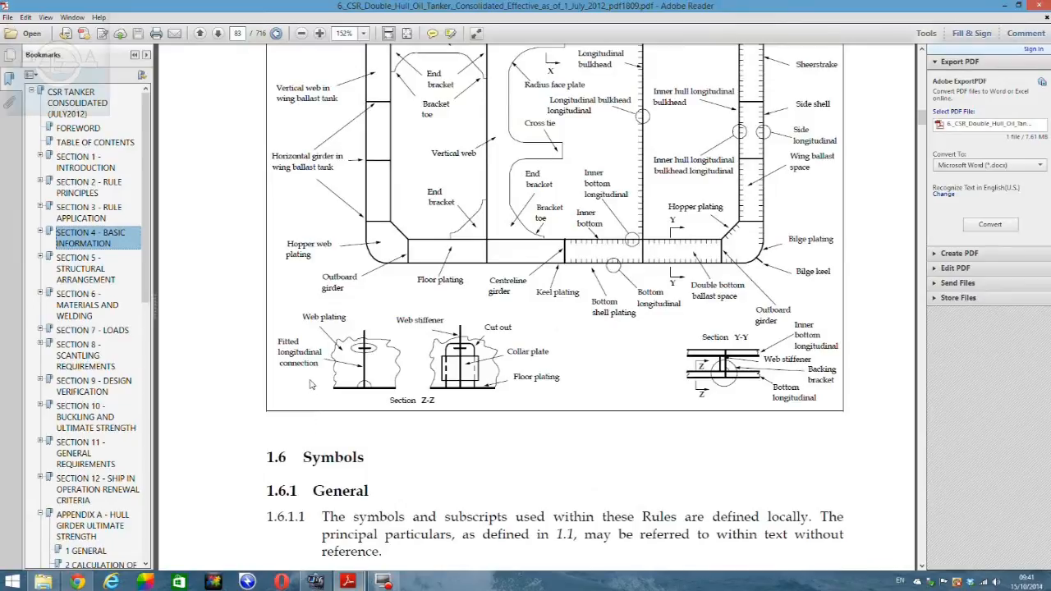
Jump to Section 6 - Materials and Welding and scroll to the steel factor table.
left_click(87, 304)
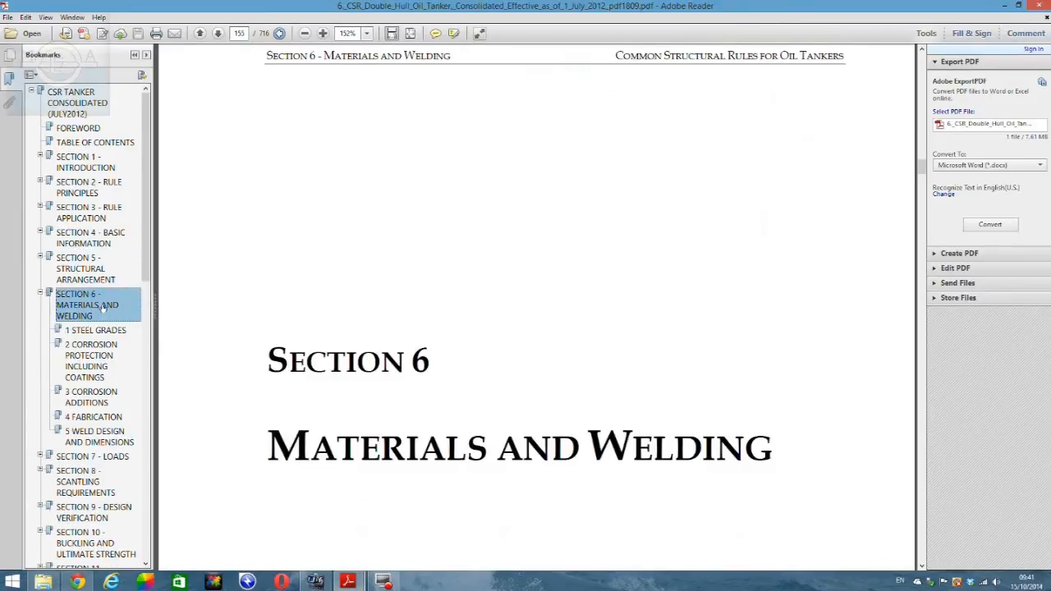
scroll("down", 3)
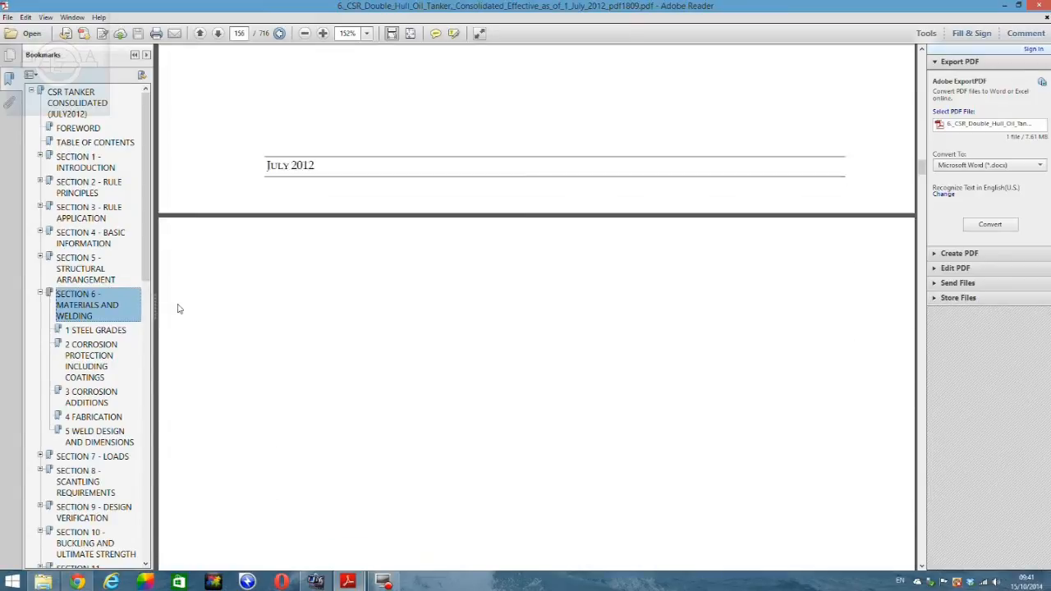
scroll("down", 3)
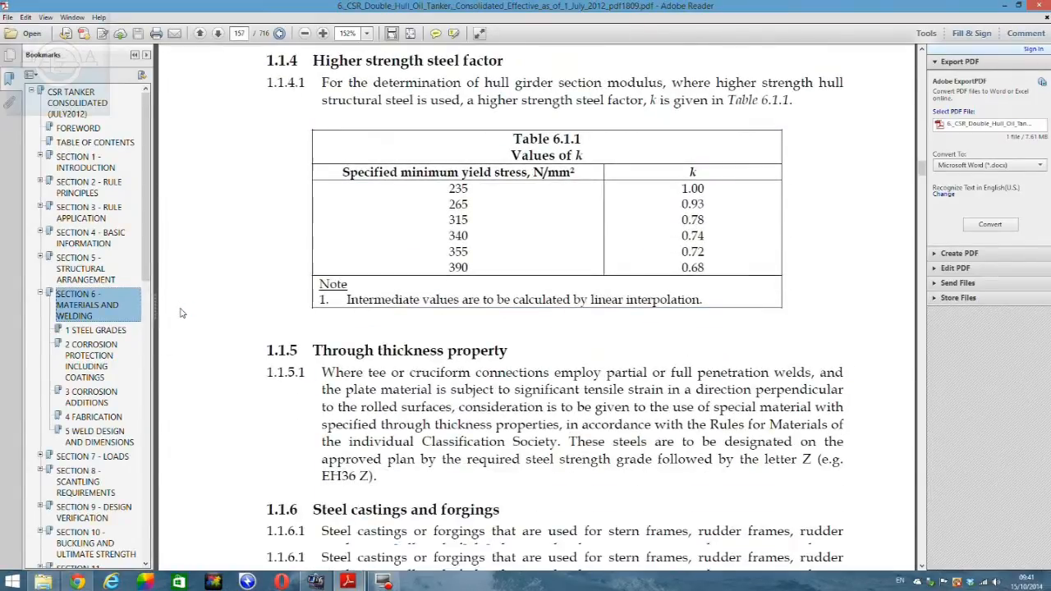
scroll("down", 3)
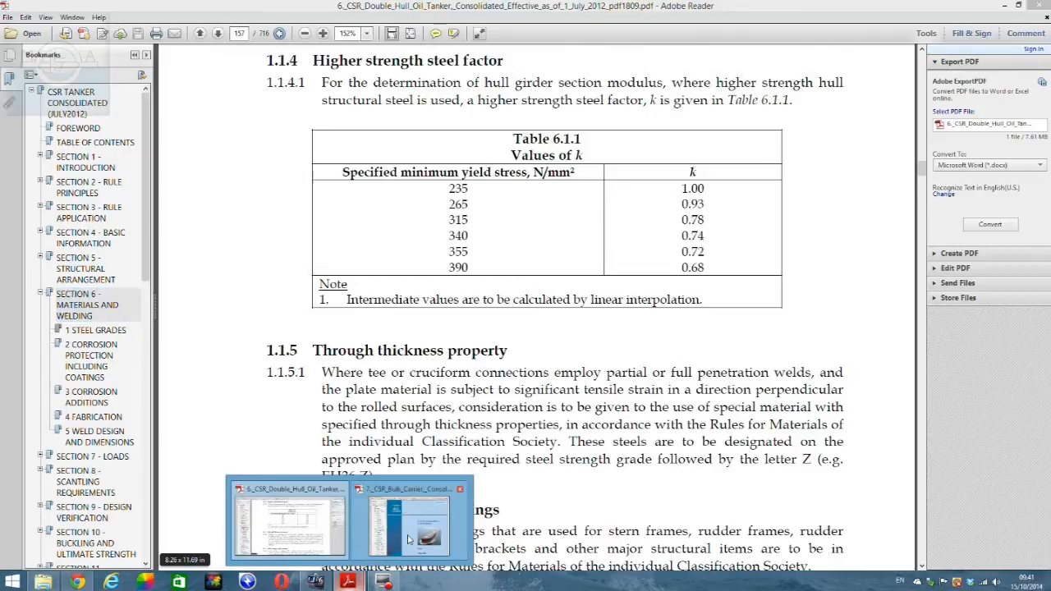
Switch to the Bulk Carrier rules and read Chapter 2 - General Arrangement Design.
left_click(408, 521)
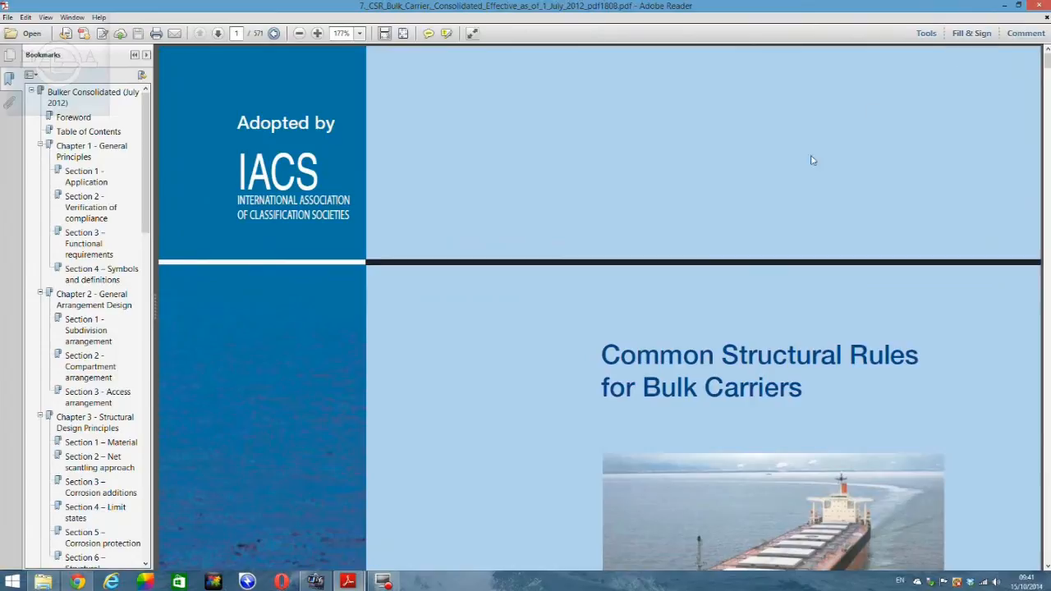
scroll("down", 3)
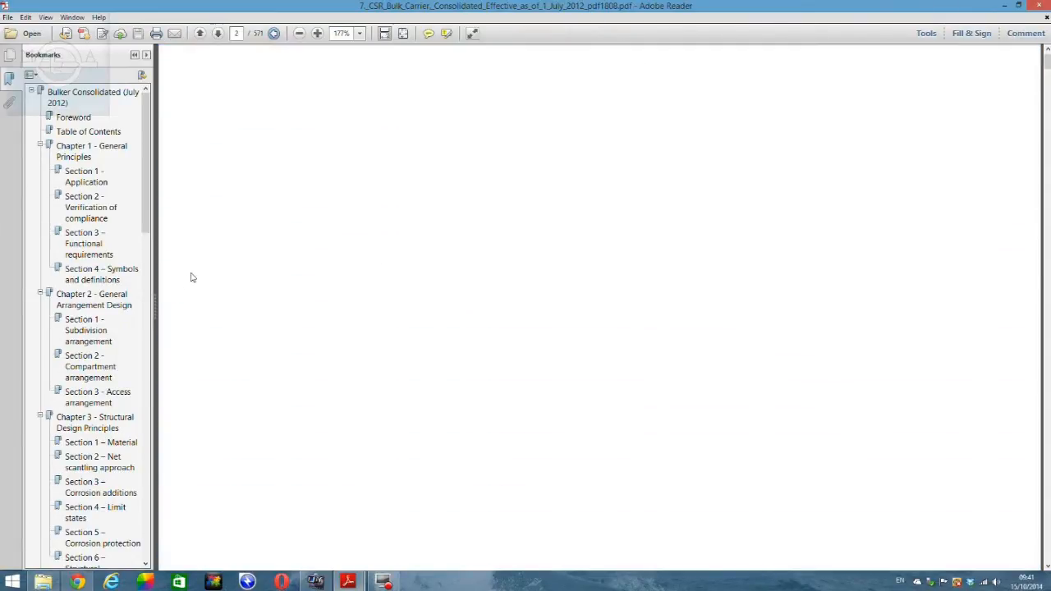
left_click(94, 299)
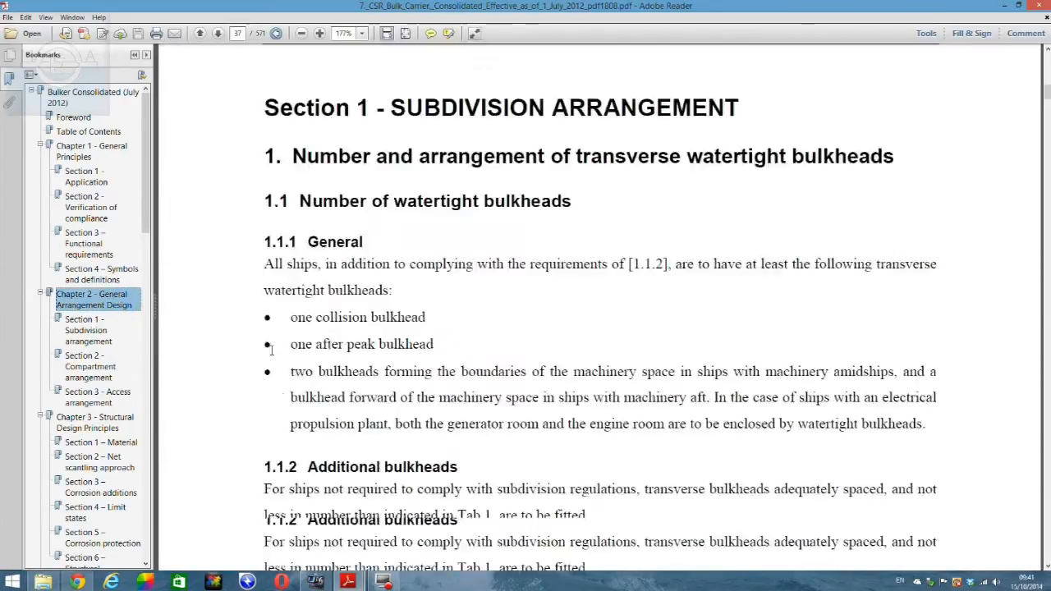
left_click(218, 32)
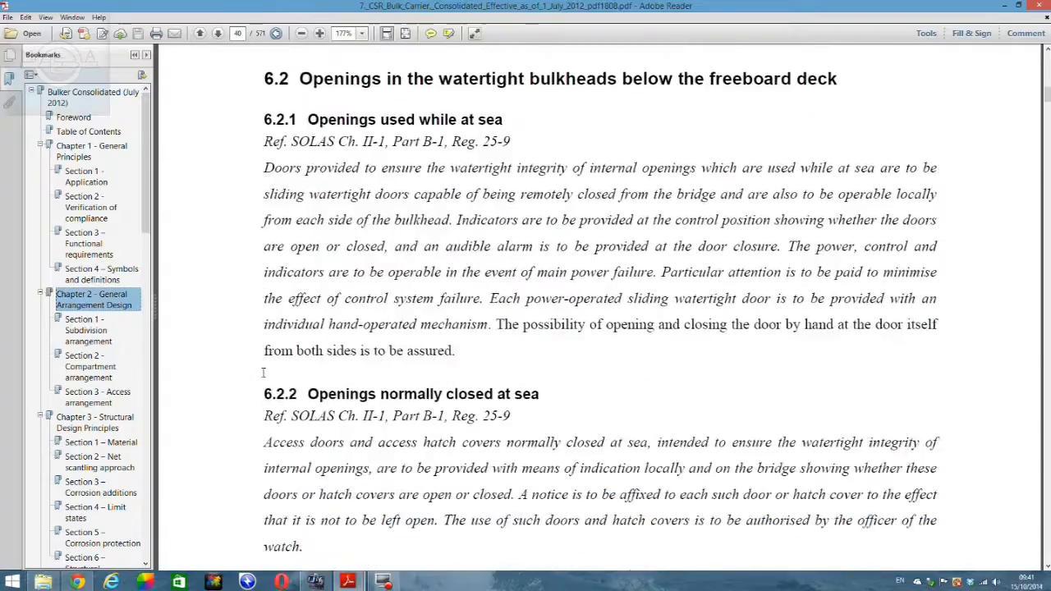
scroll("down", 3)
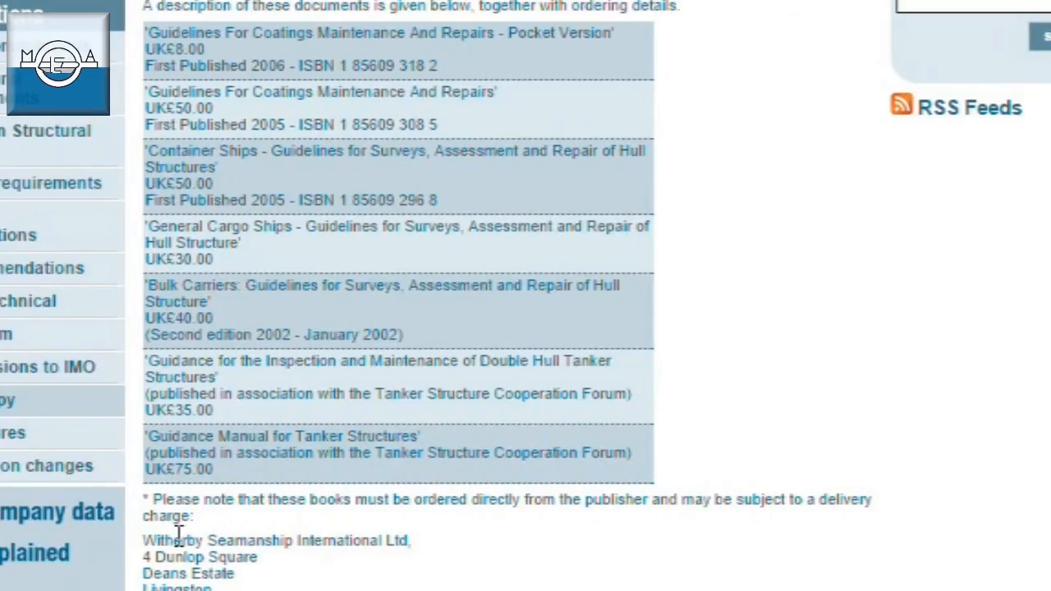
mouse_move(301, 227)
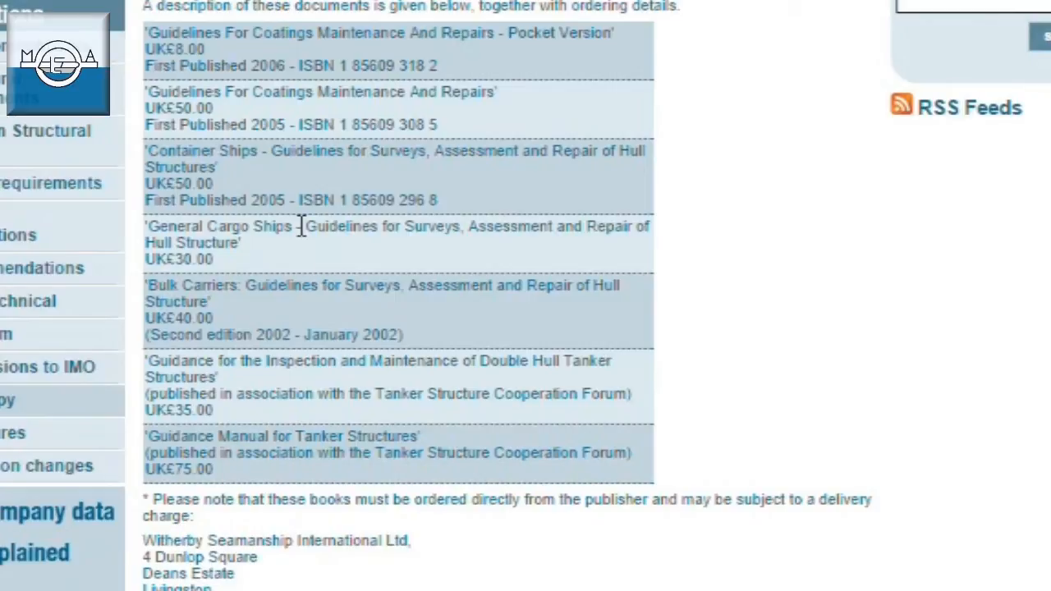
mouse_move(275, 66)
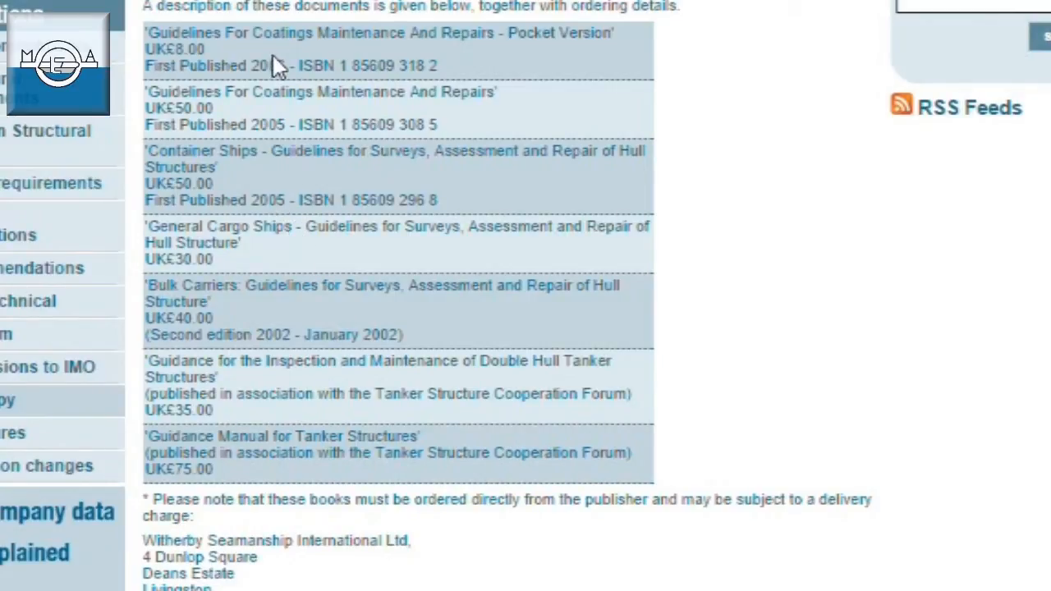
mouse_move(280, 115)
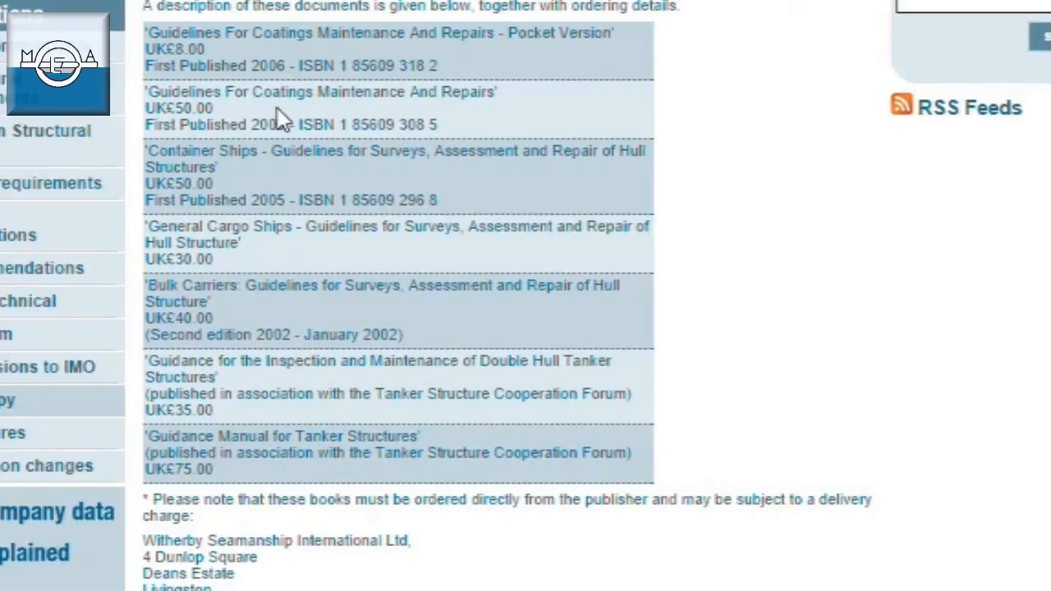
mouse_move(242, 180)
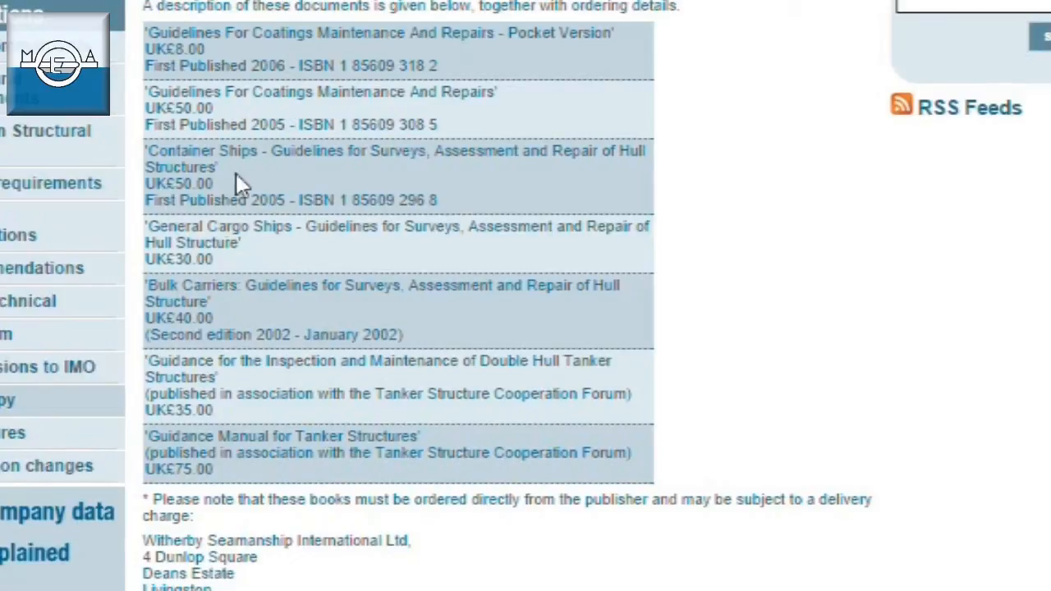
mouse_move(410, 168)
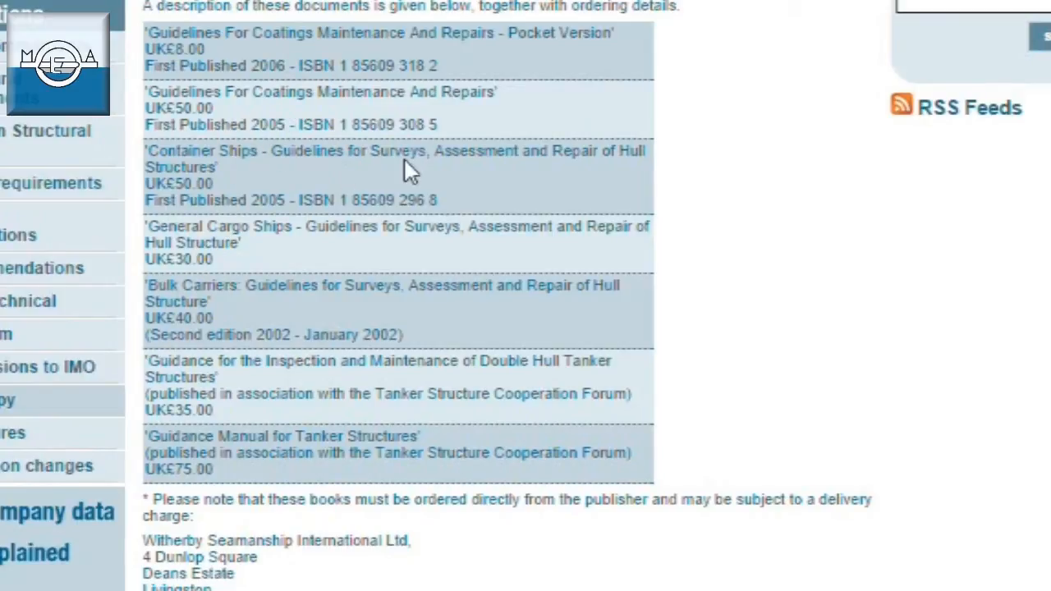
mouse_move(480, 170)
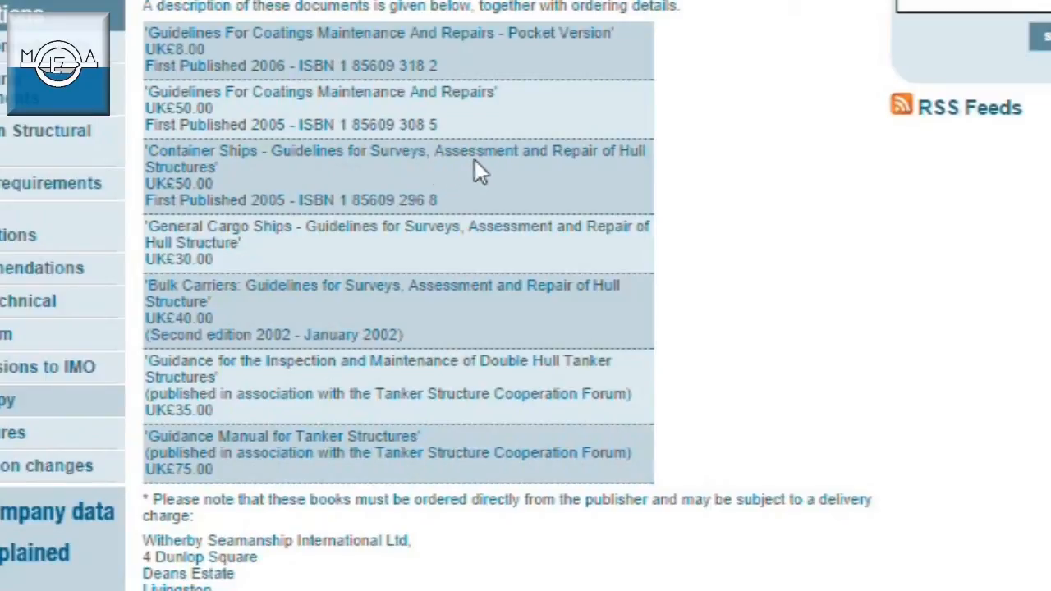
mouse_move(599, 157)
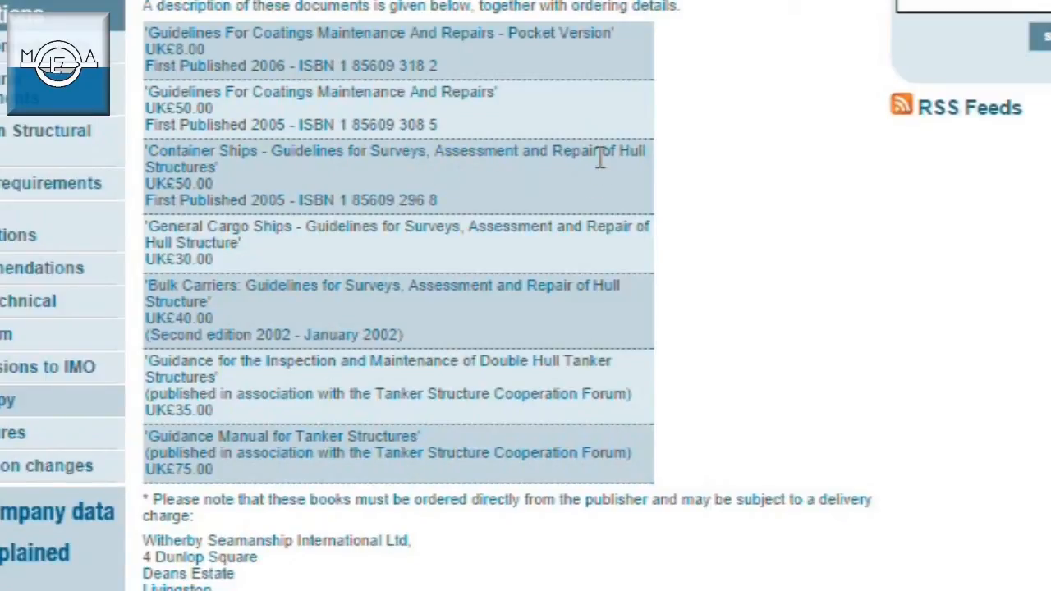
mouse_move(626, 170)
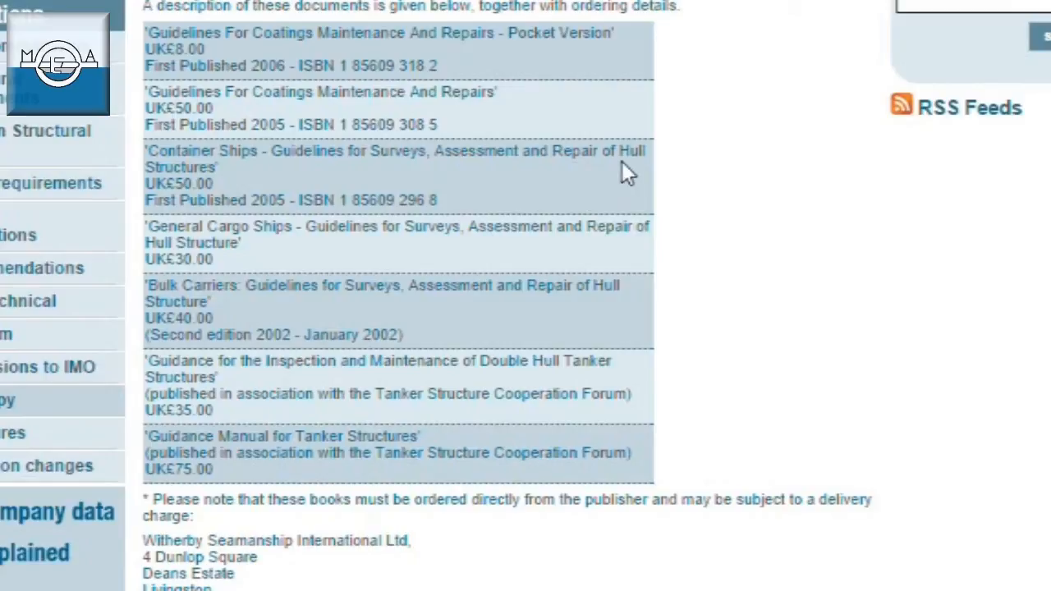
mouse_move(525, 176)
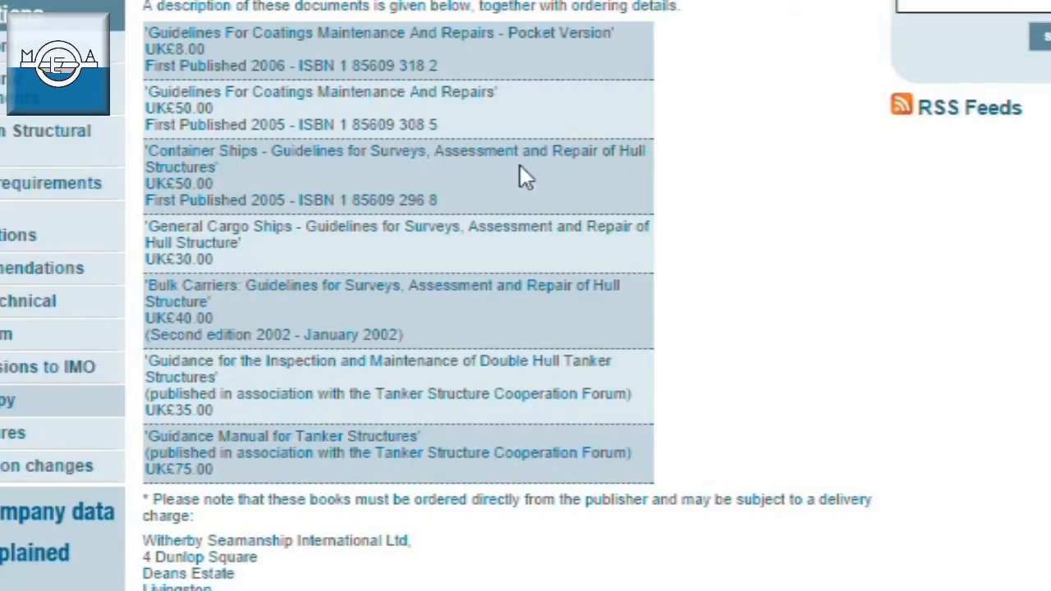
mouse_move(229, 160)
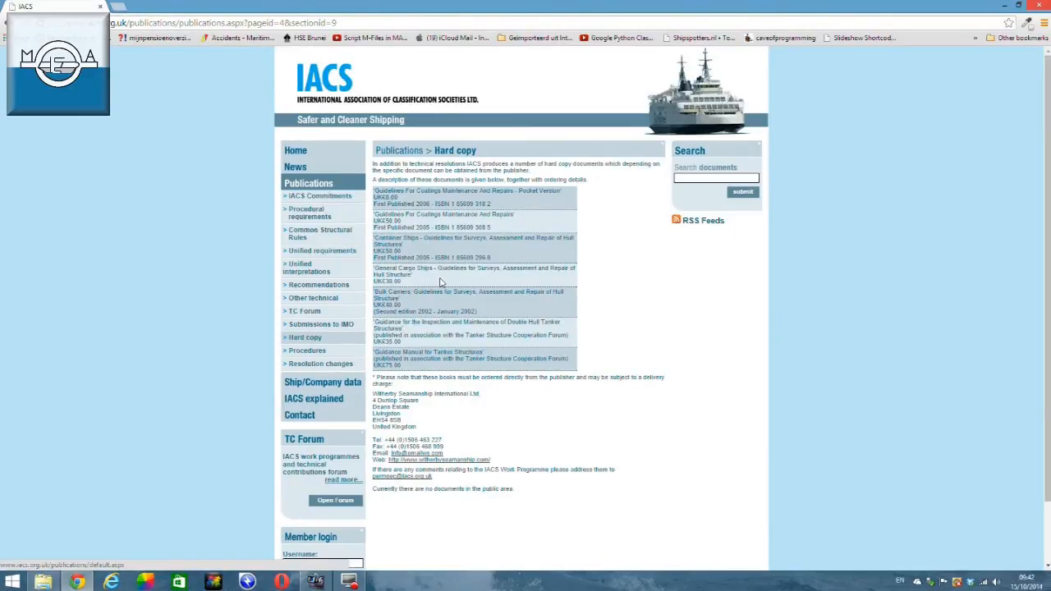
mouse_move(453, 255)
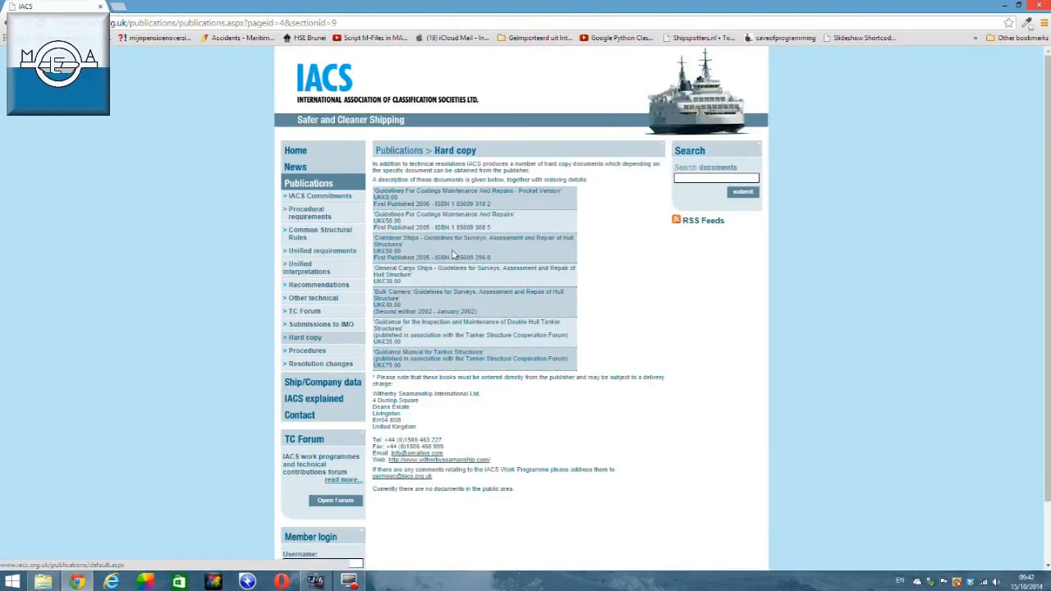